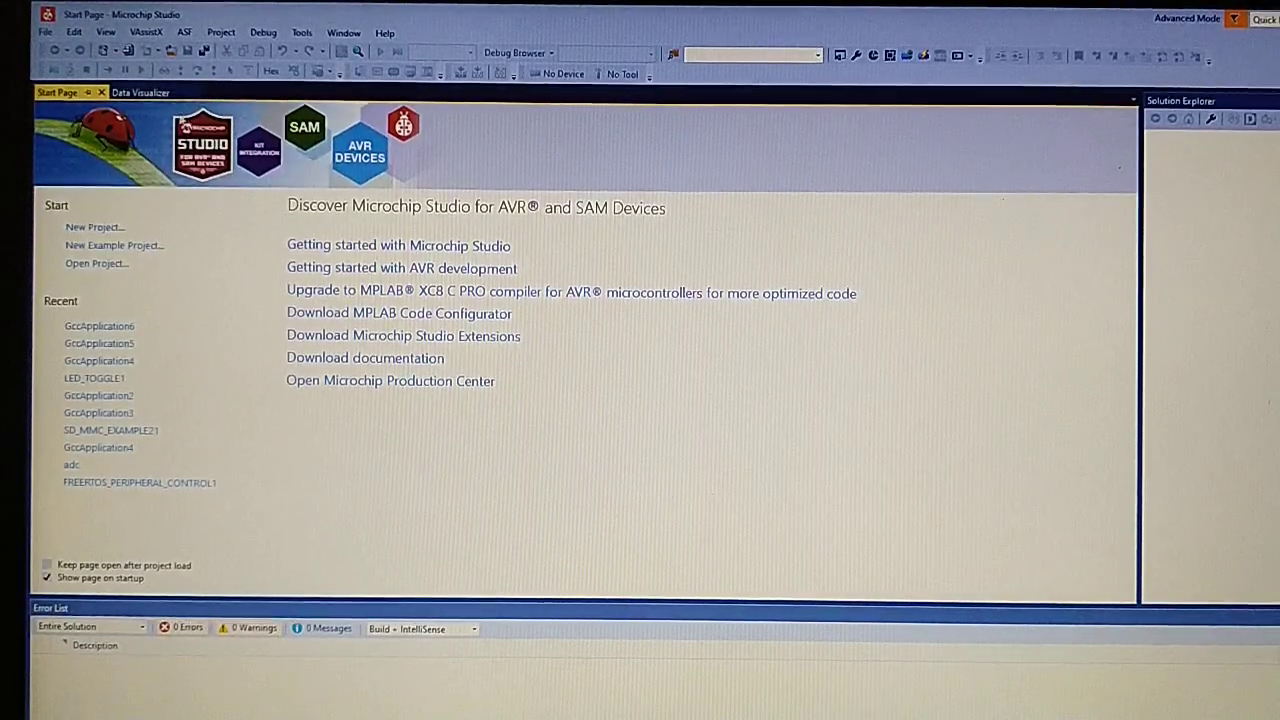
# - Start a new GCC C Executable Project from the File menu
pyautogui.click(44, 32)
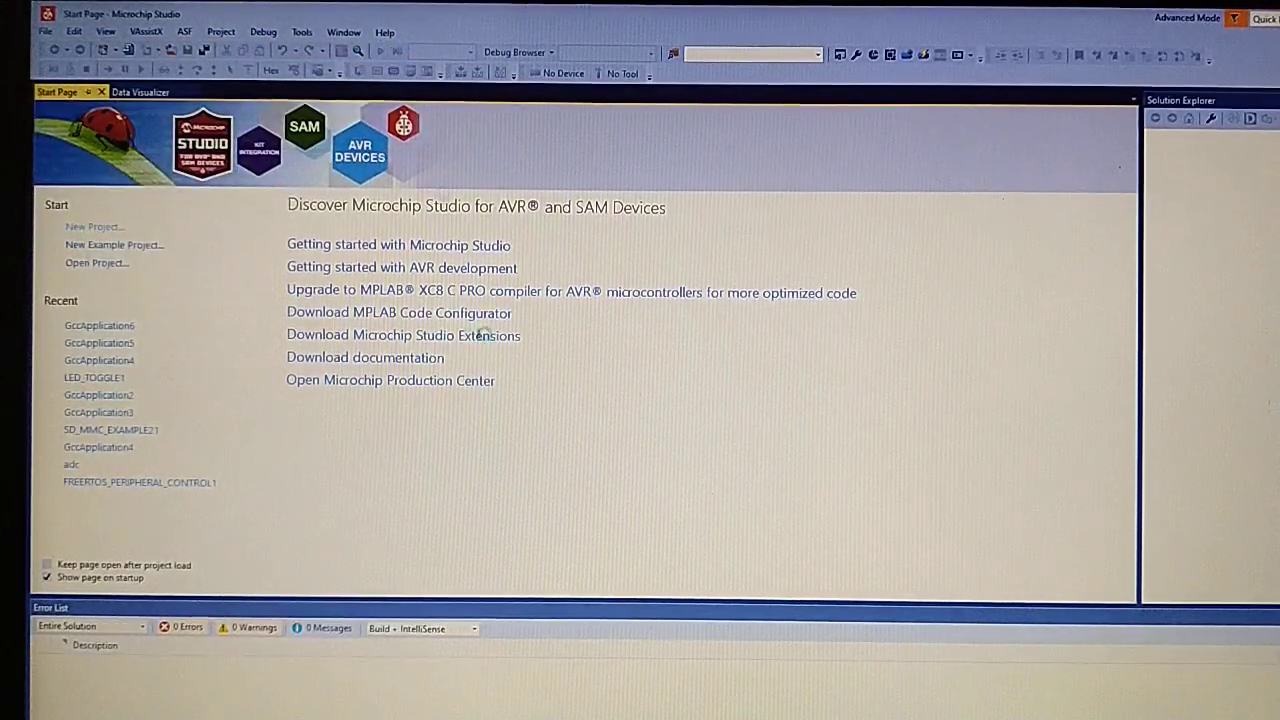
pyautogui.click(96, 226)
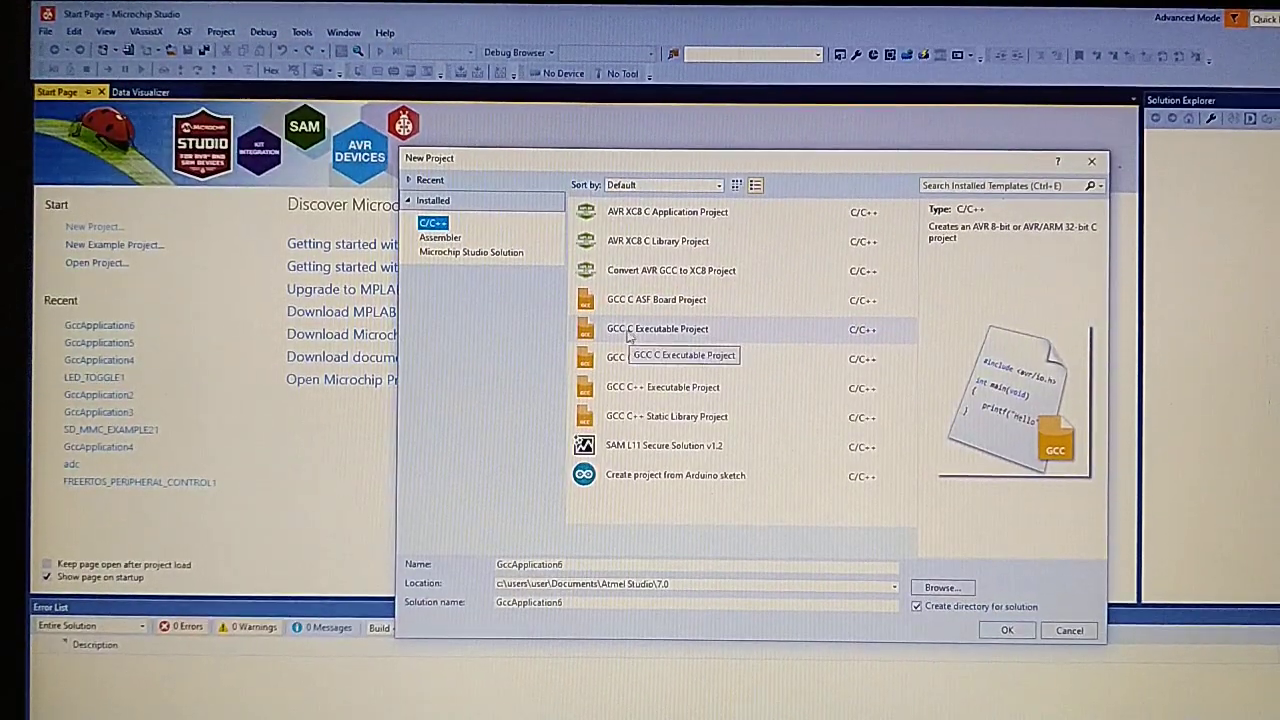
pyautogui.click(656, 328)
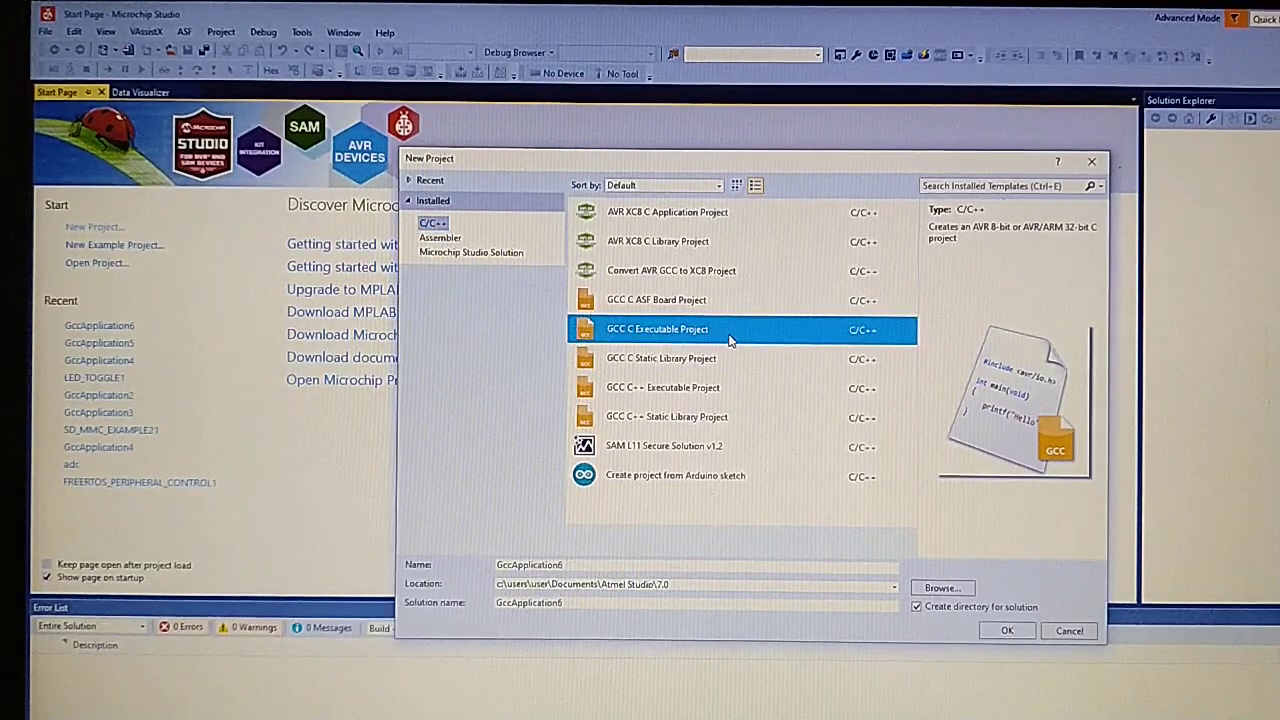
pyautogui.click(1006, 630)
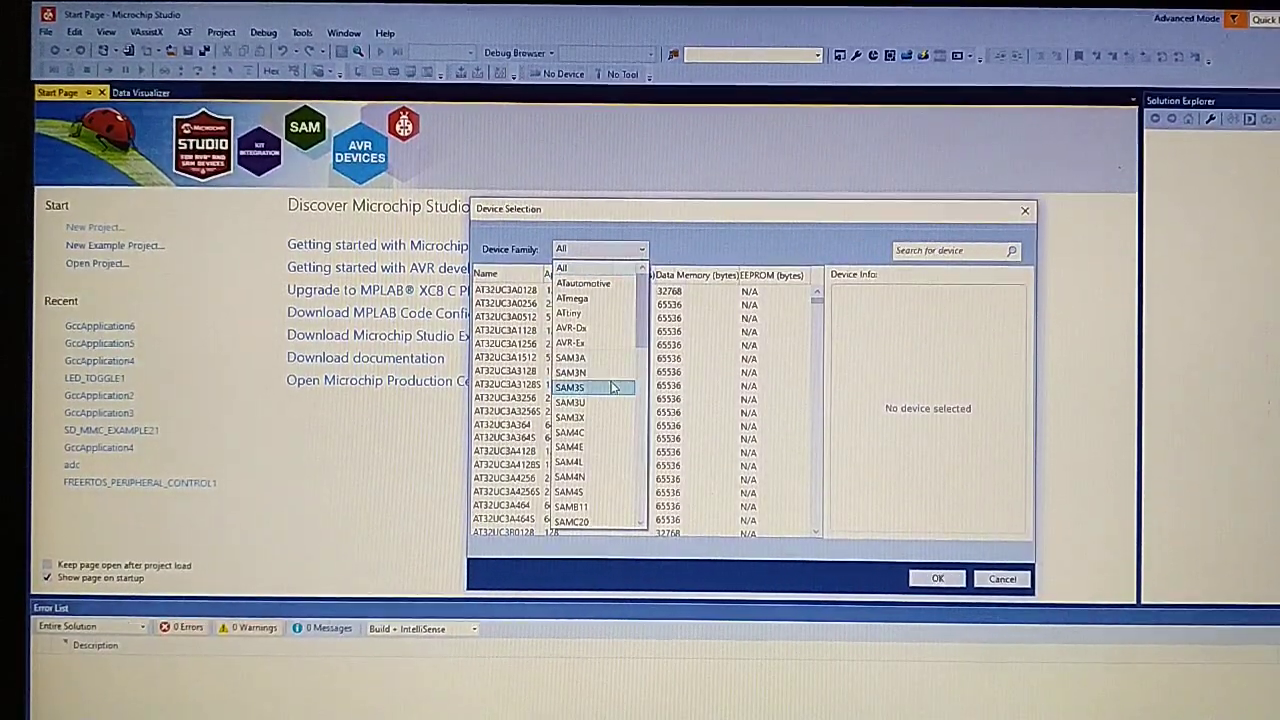
# - Select the ATSAMD21G18A device in Device Selection and create the project
pyautogui.scroll(-3)
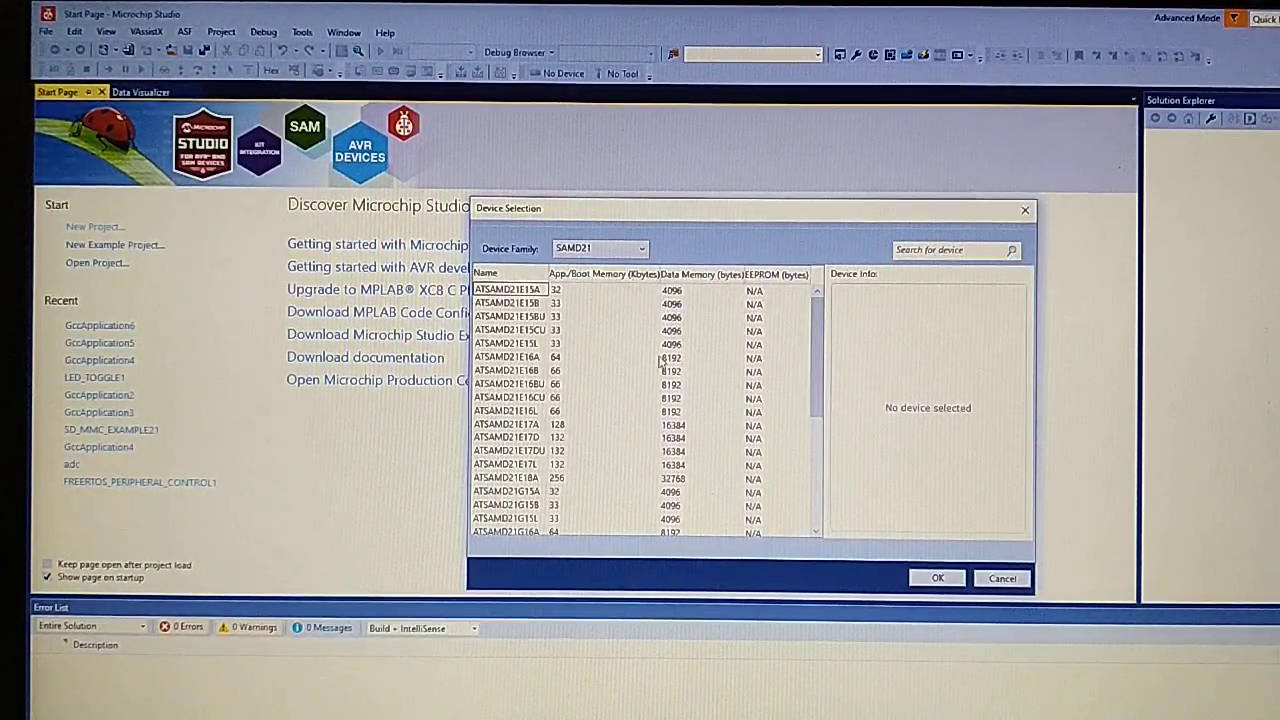
pyautogui.scroll(-3)
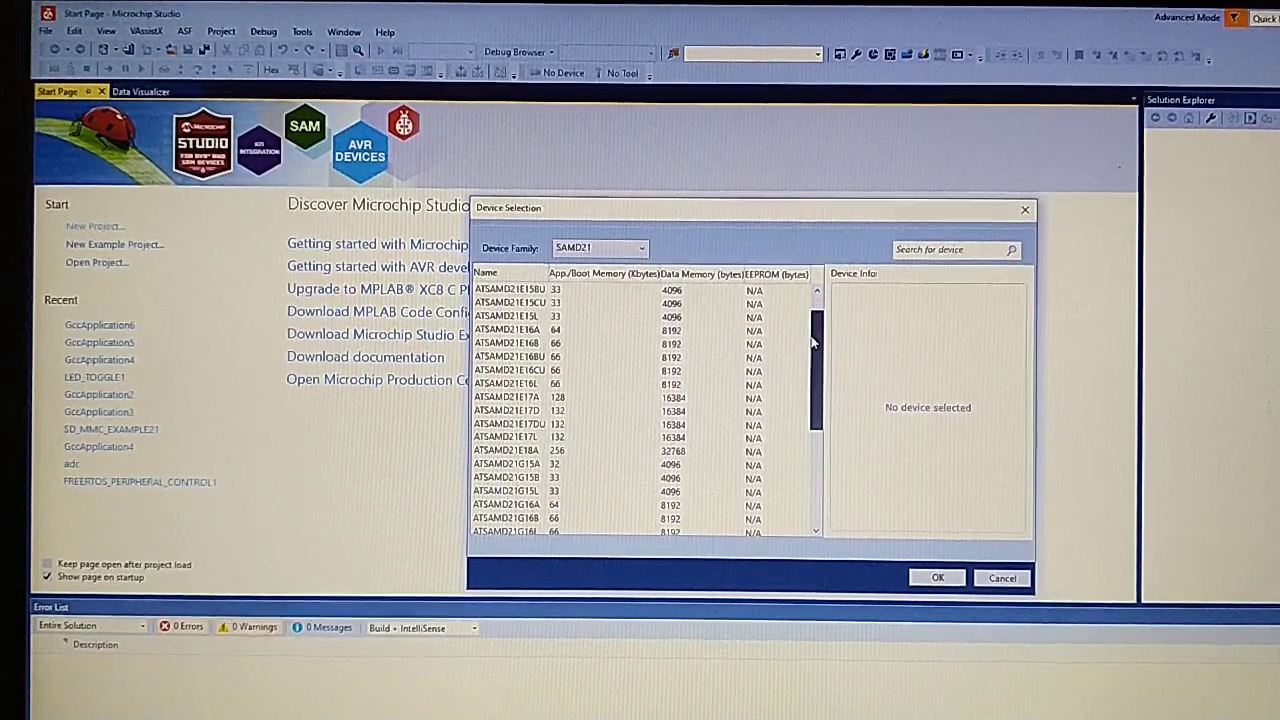
pyautogui.scroll(-3)
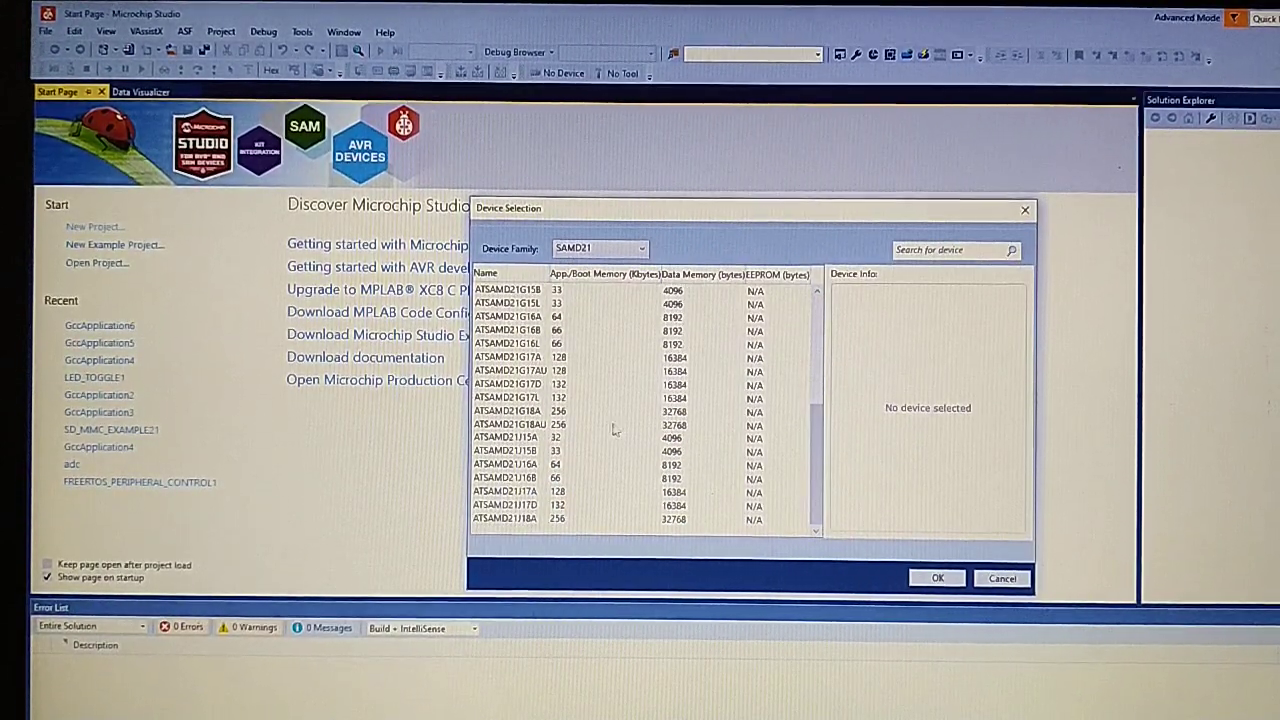
pyautogui.scroll(3)
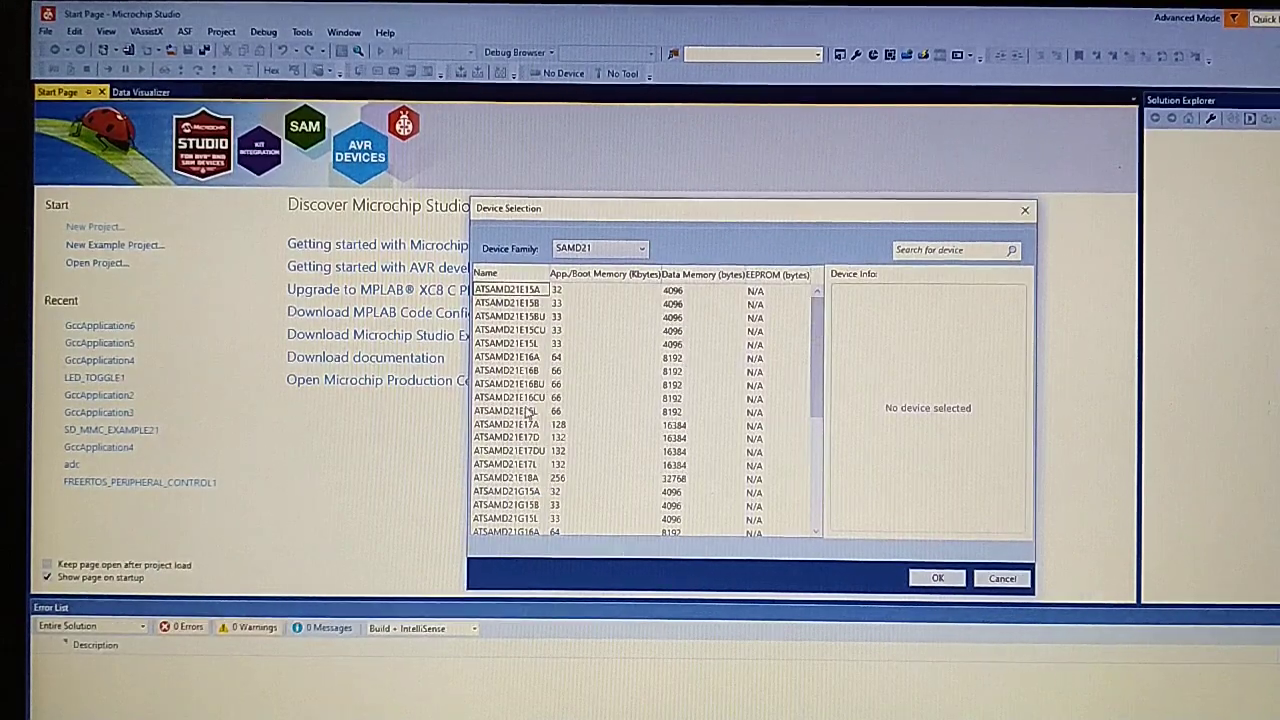
pyautogui.scroll(-3)
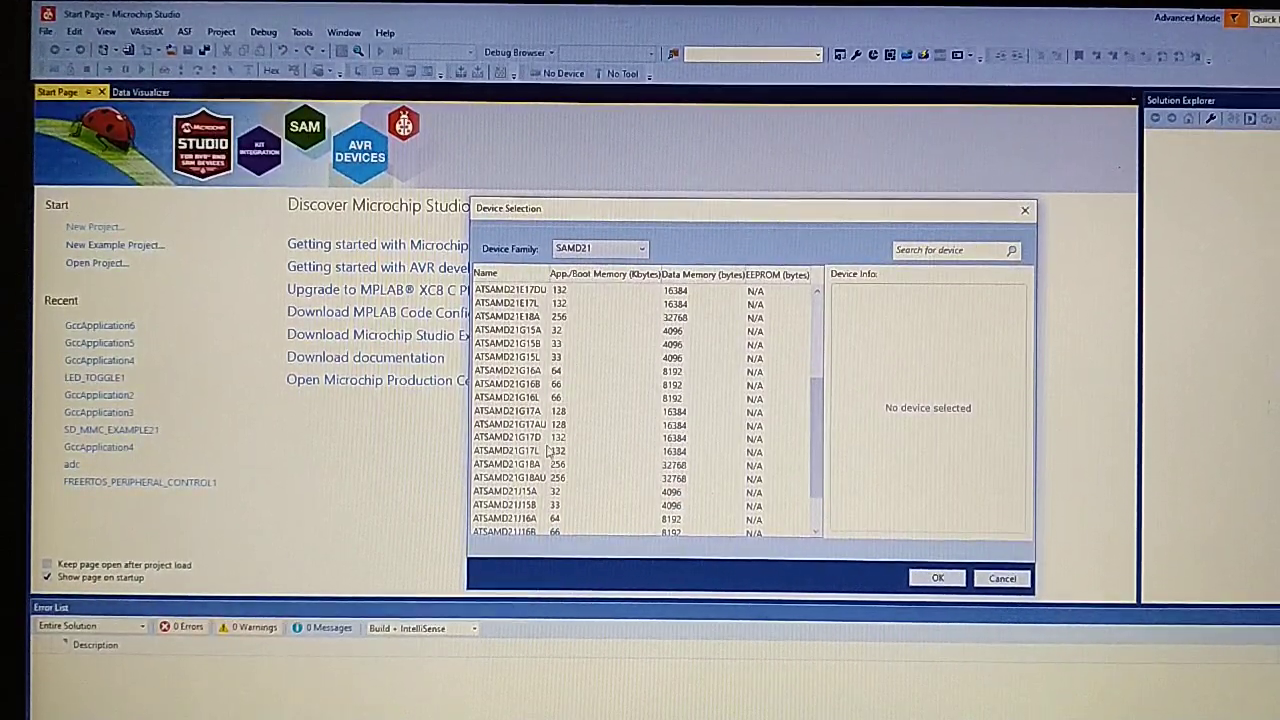
pyautogui.click(506, 396)
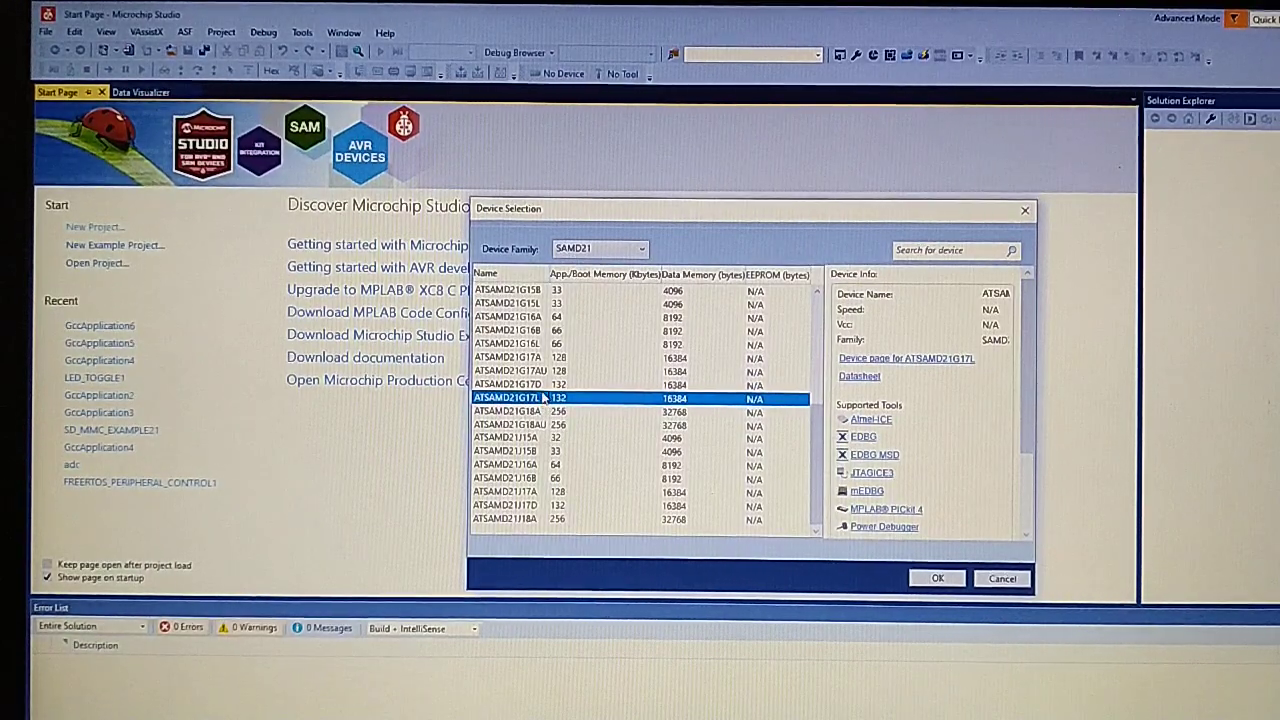
pyautogui.click(520, 410)
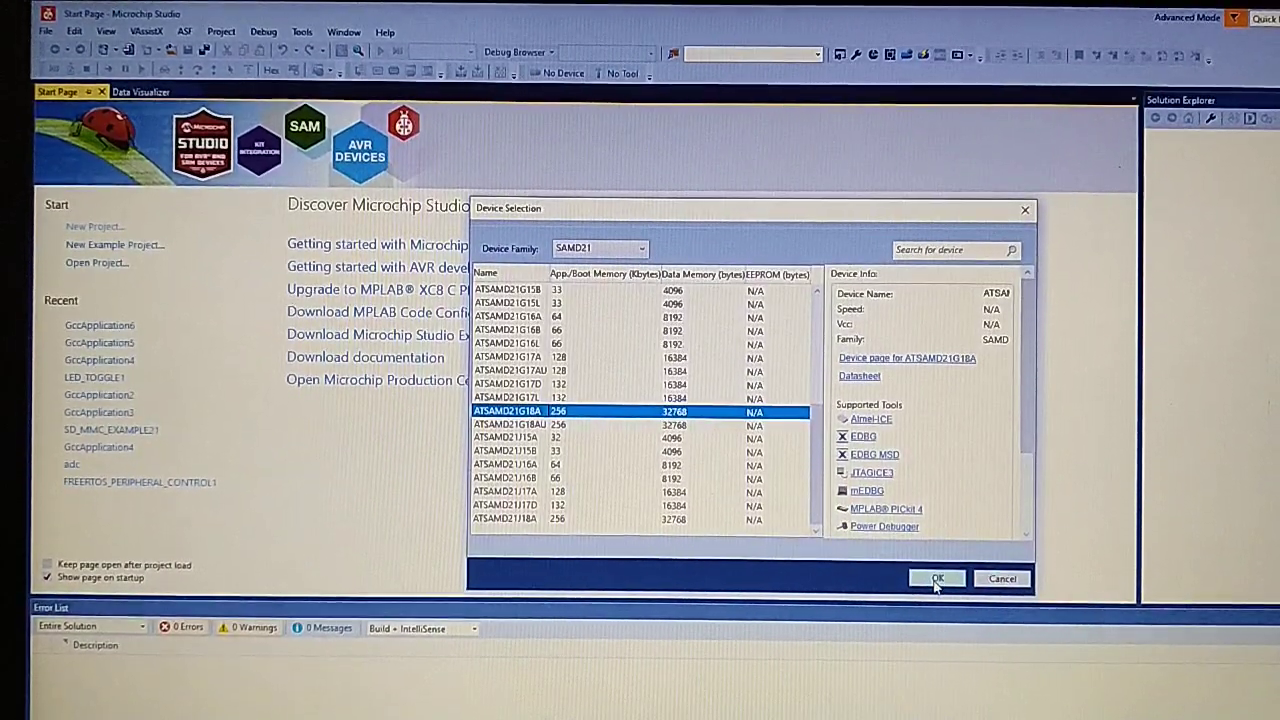
pyautogui.click(936, 578)
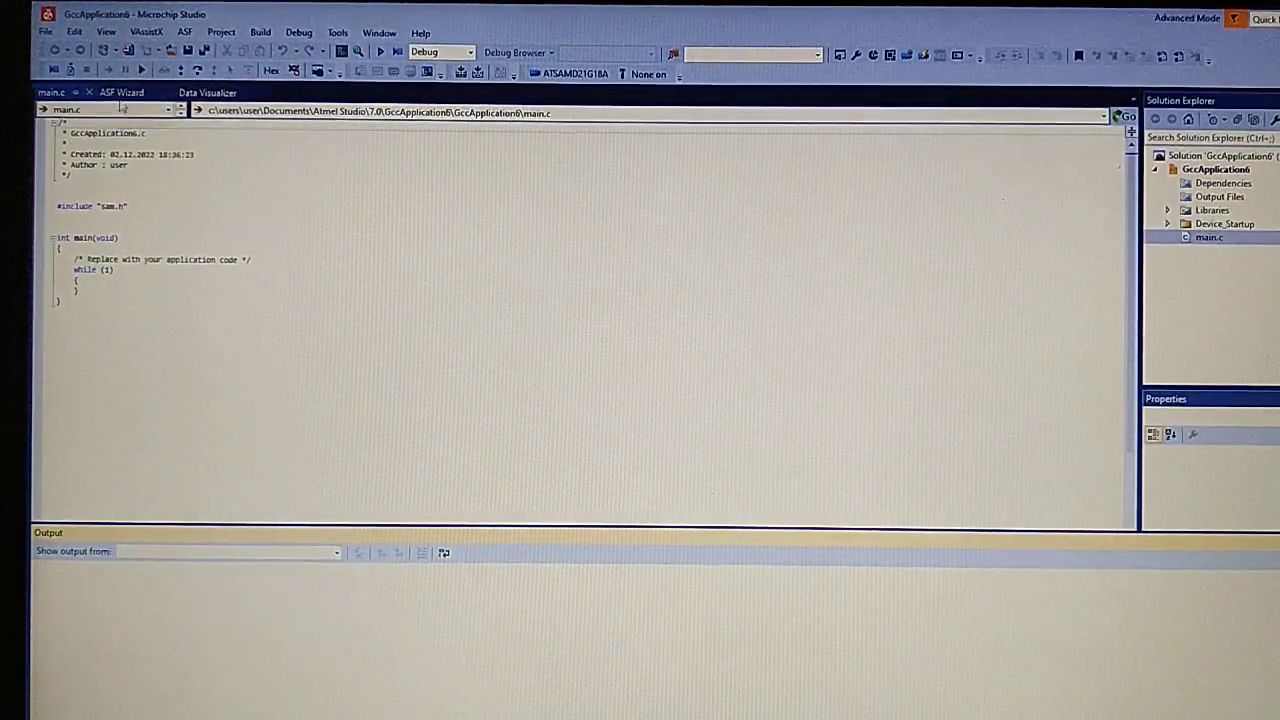
# - Launch the ASF Wizard and choose the new project to configure its modules
pyautogui.click(120, 92)
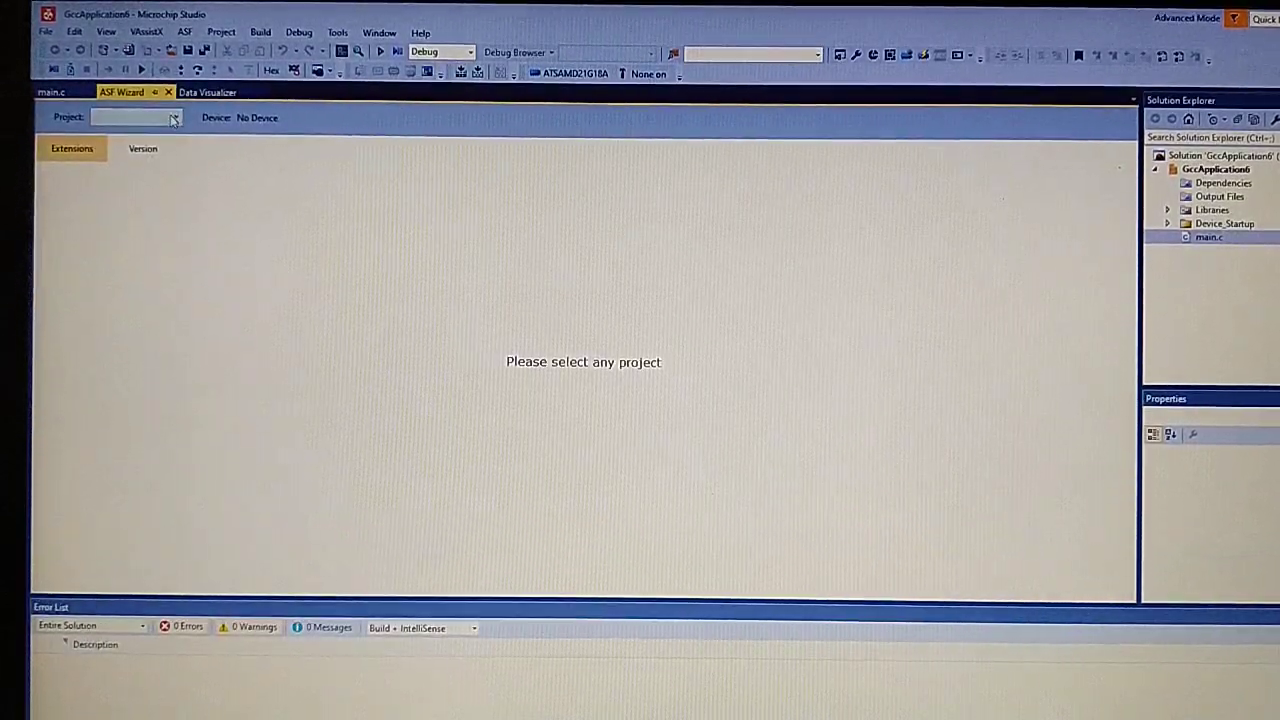
pyautogui.click(136, 116)
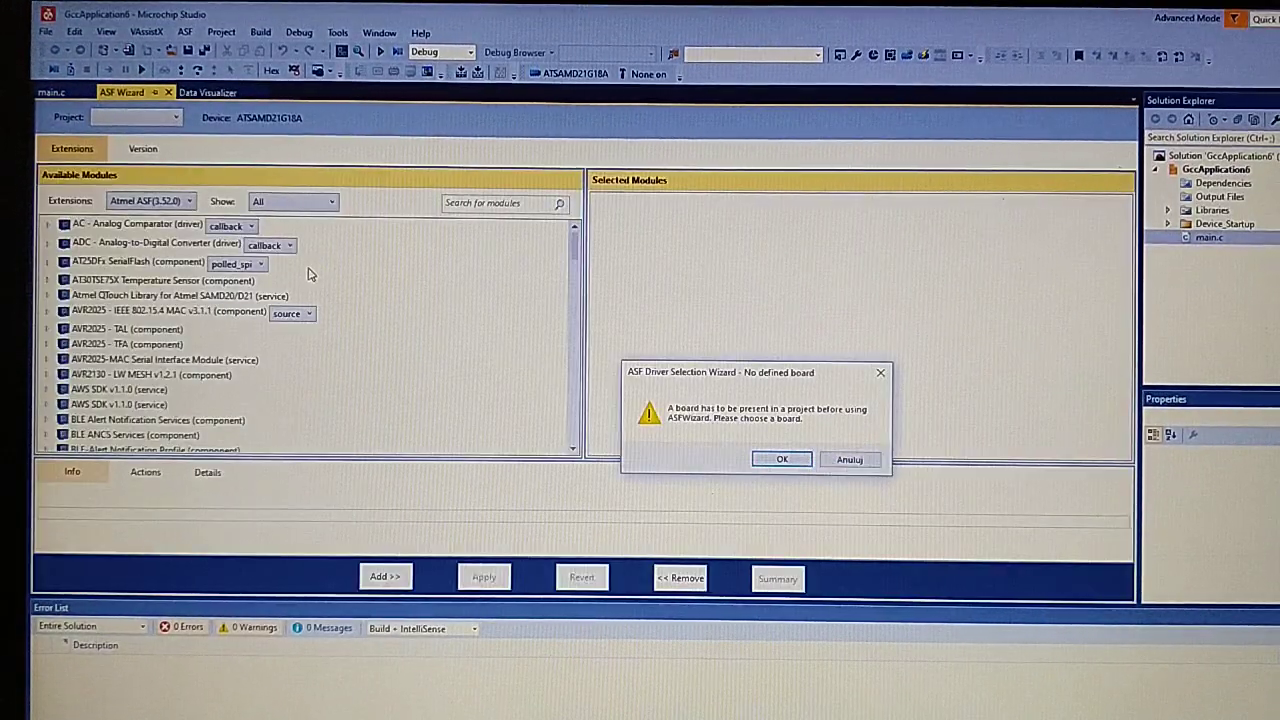
pyautogui.moveTo(716, 488)
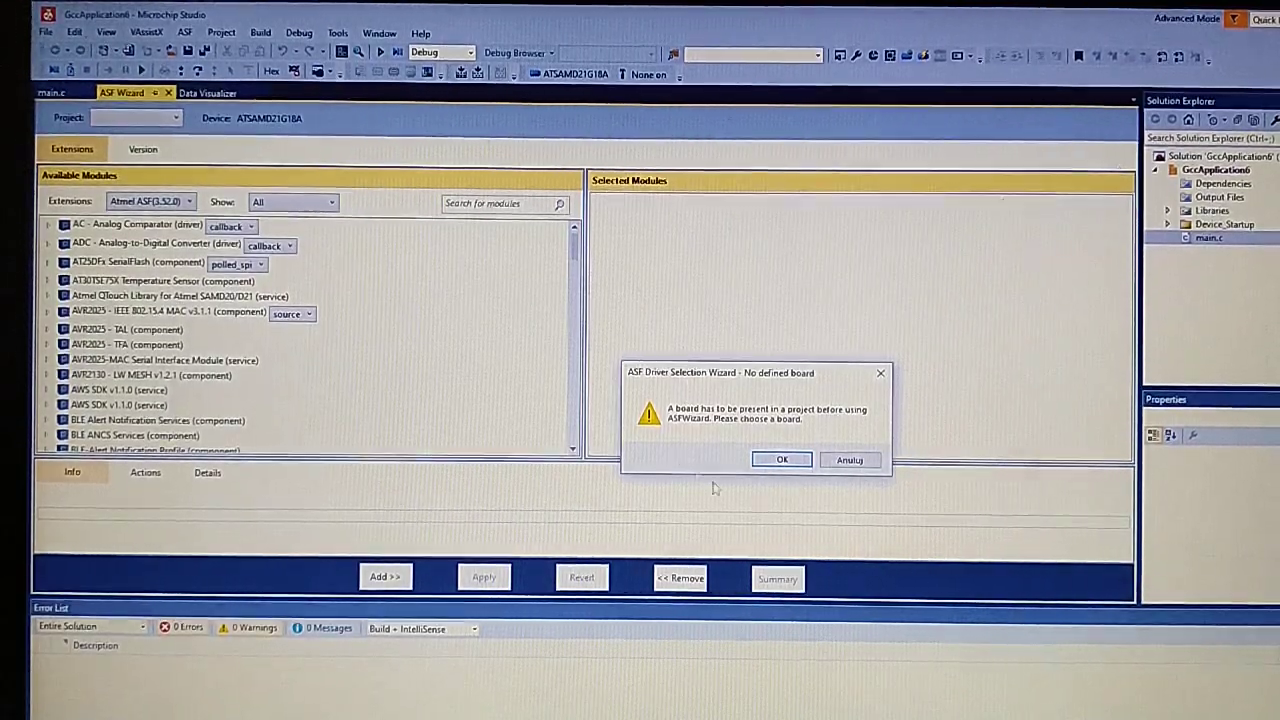
# - Acknowledge the missing-board warning and import the SAM W25 Xplained Pro board template
pyautogui.click(782, 458)
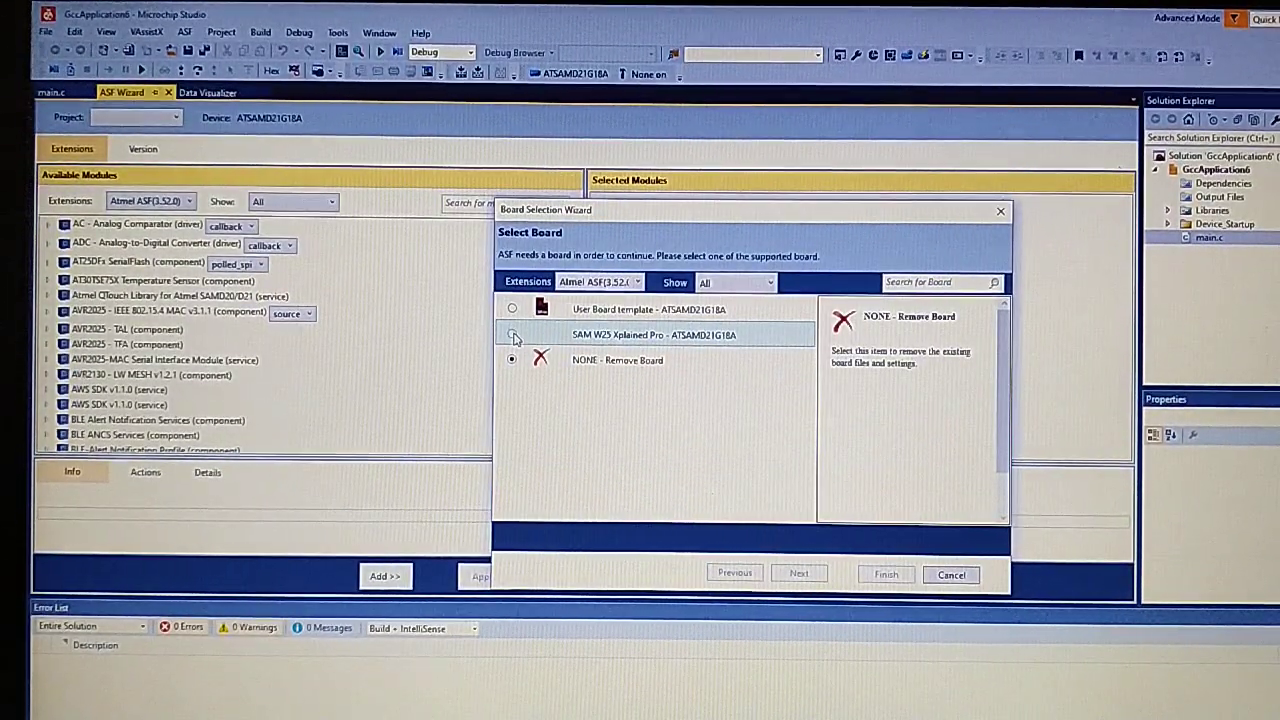
pyautogui.click(512, 332)
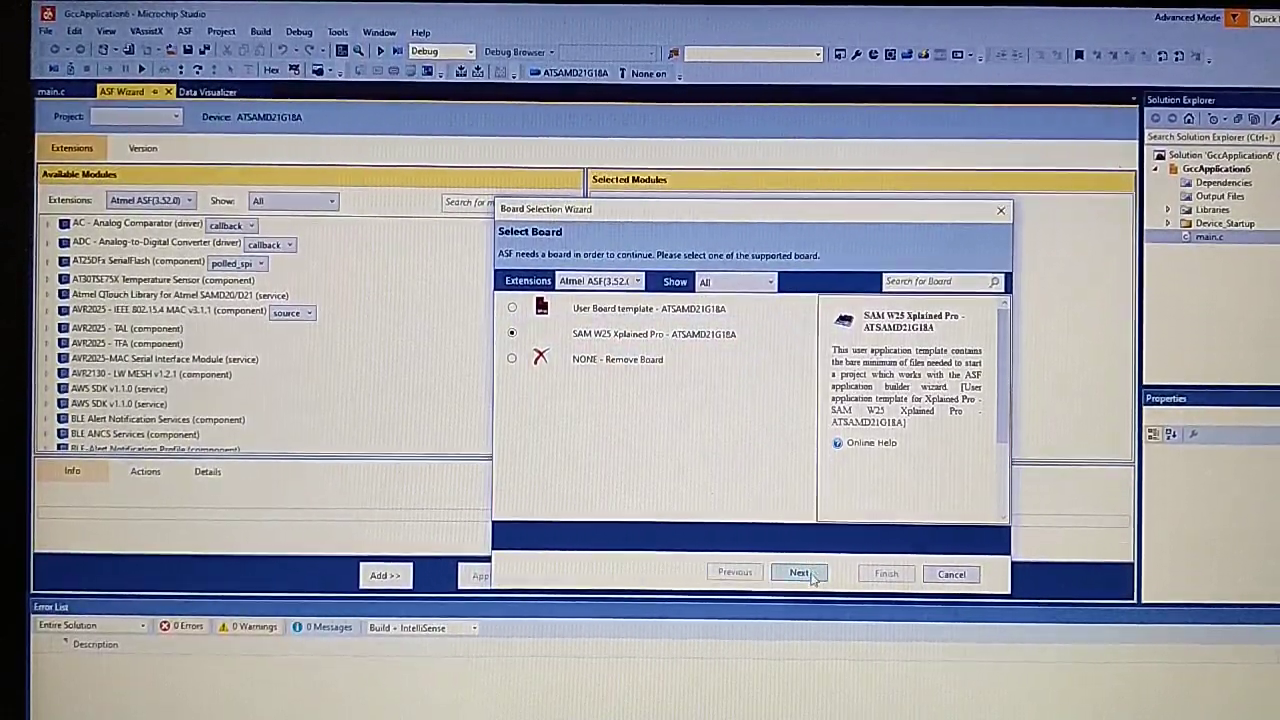
pyautogui.click(800, 572)
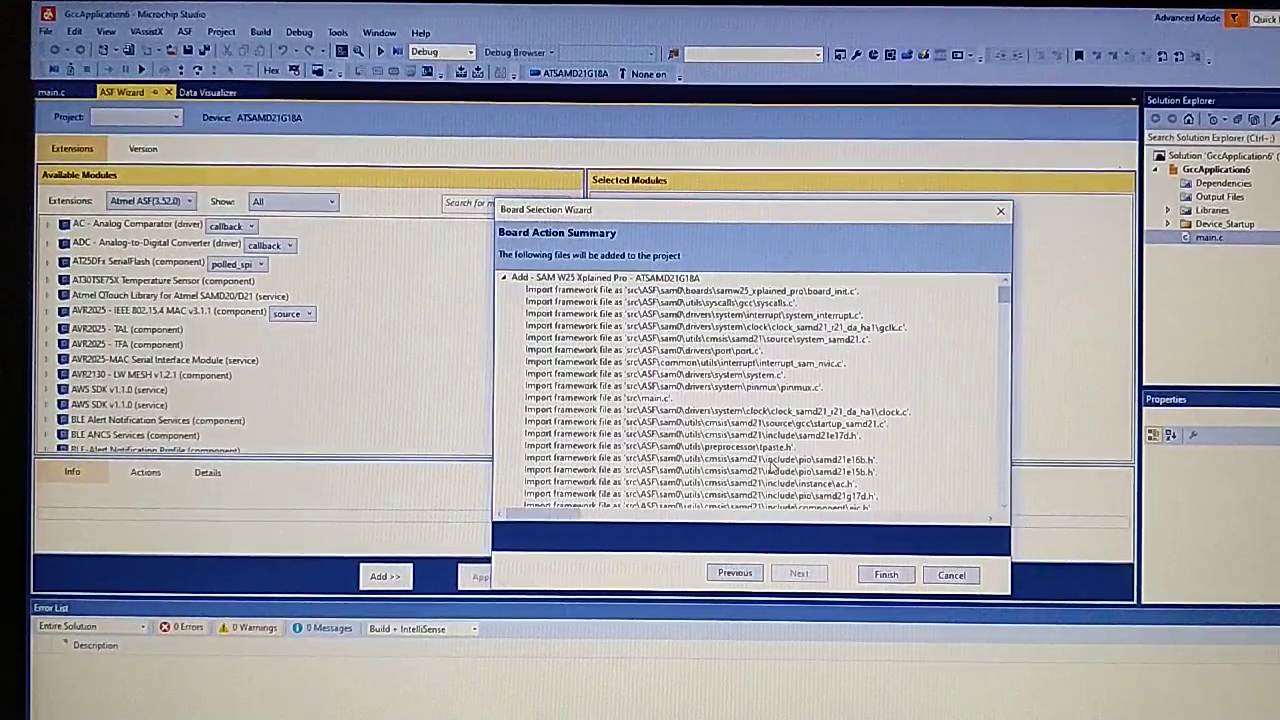
pyautogui.click(884, 574)
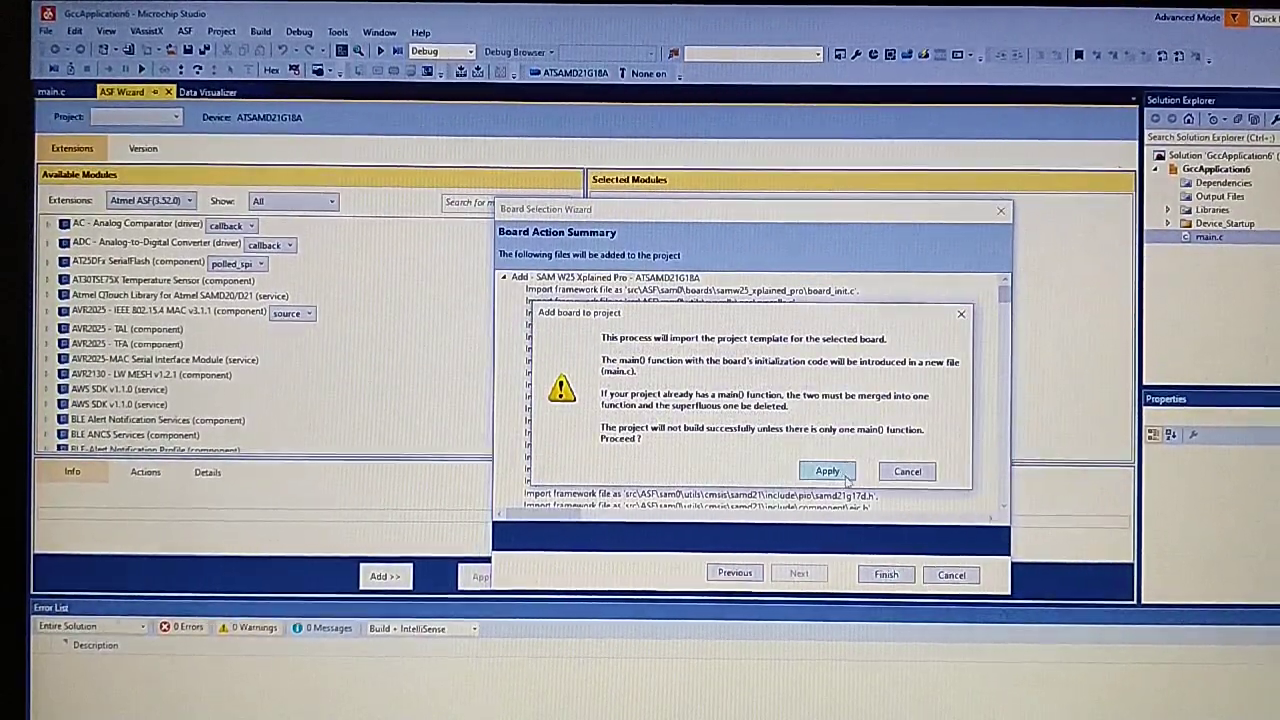
pyautogui.click(826, 472)
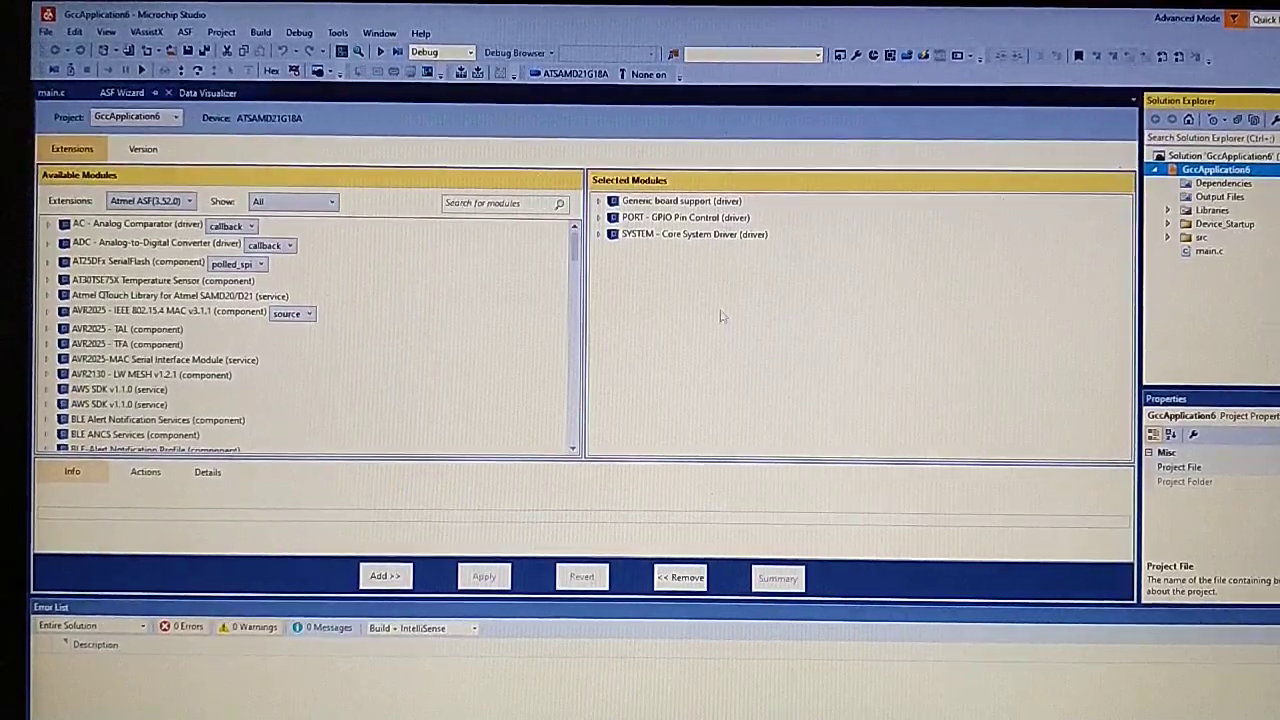
# - Apply the Delay routines (systick) and USB Device (cdc) modules and confirm the file summary
pyautogui.scroll(-3)
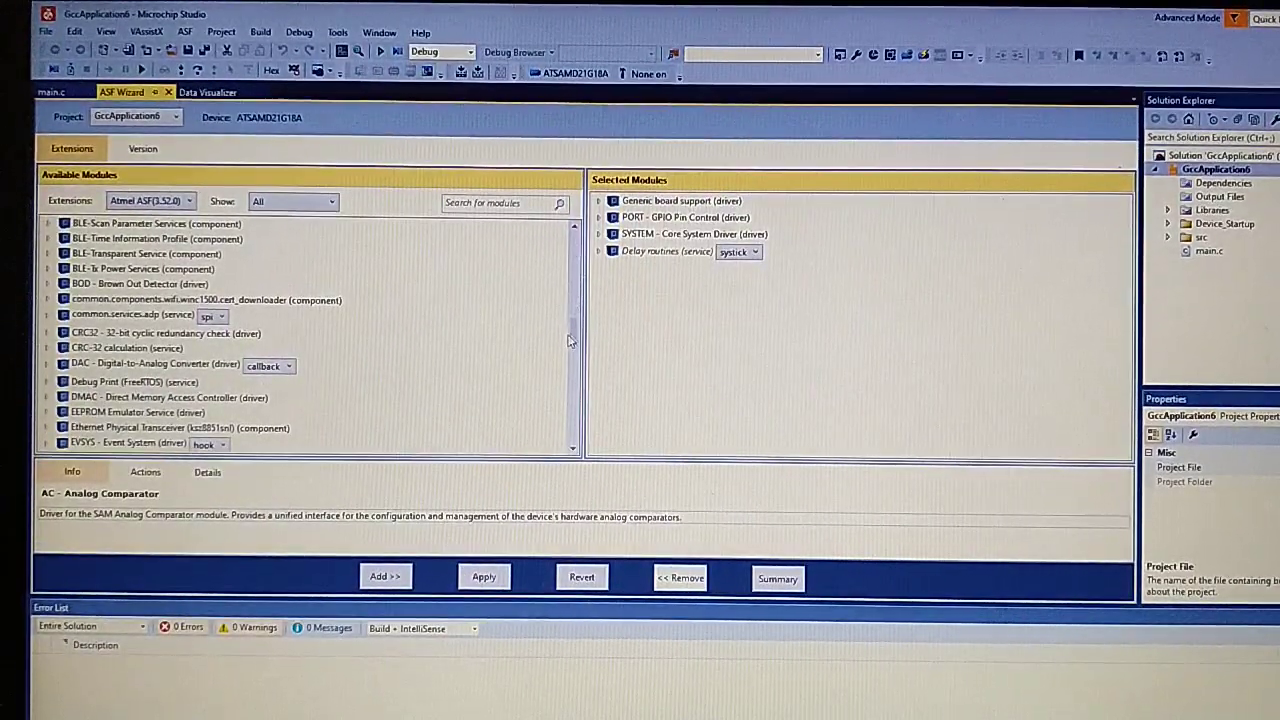
pyautogui.scroll(-3)
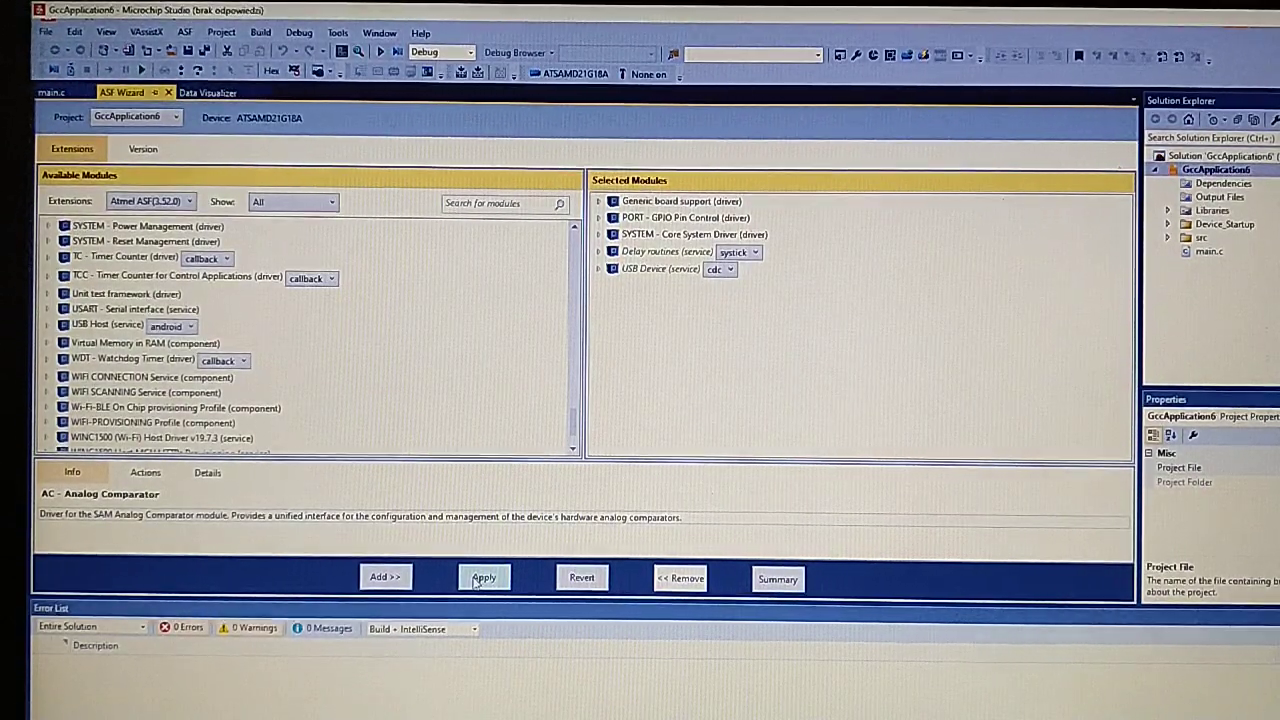
pyautogui.click(484, 576)
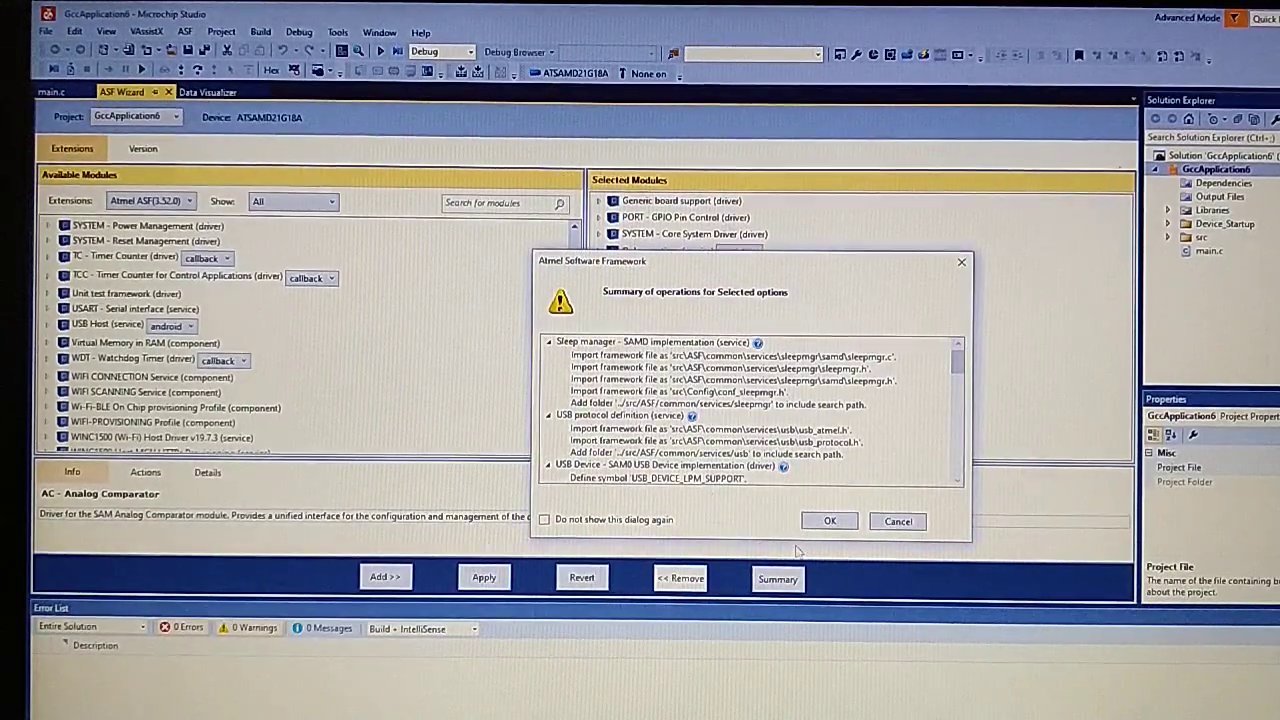
pyautogui.click(828, 520)
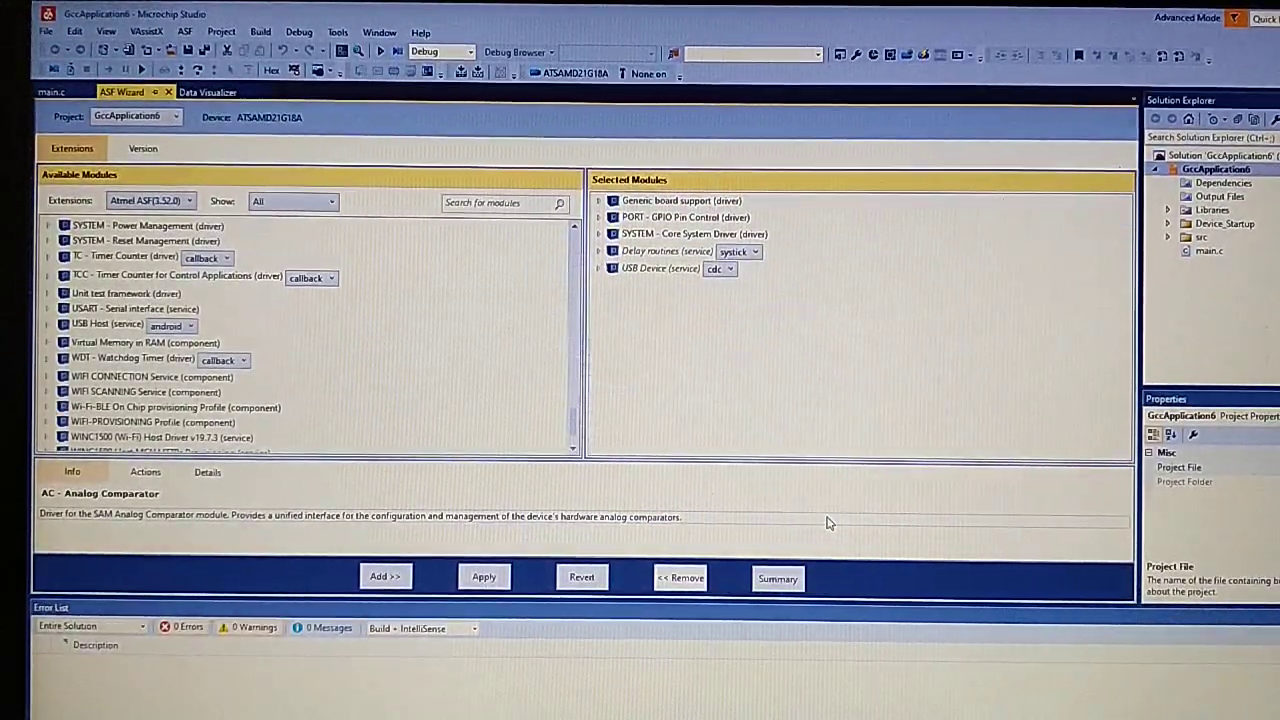
pyautogui.click(484, 576)
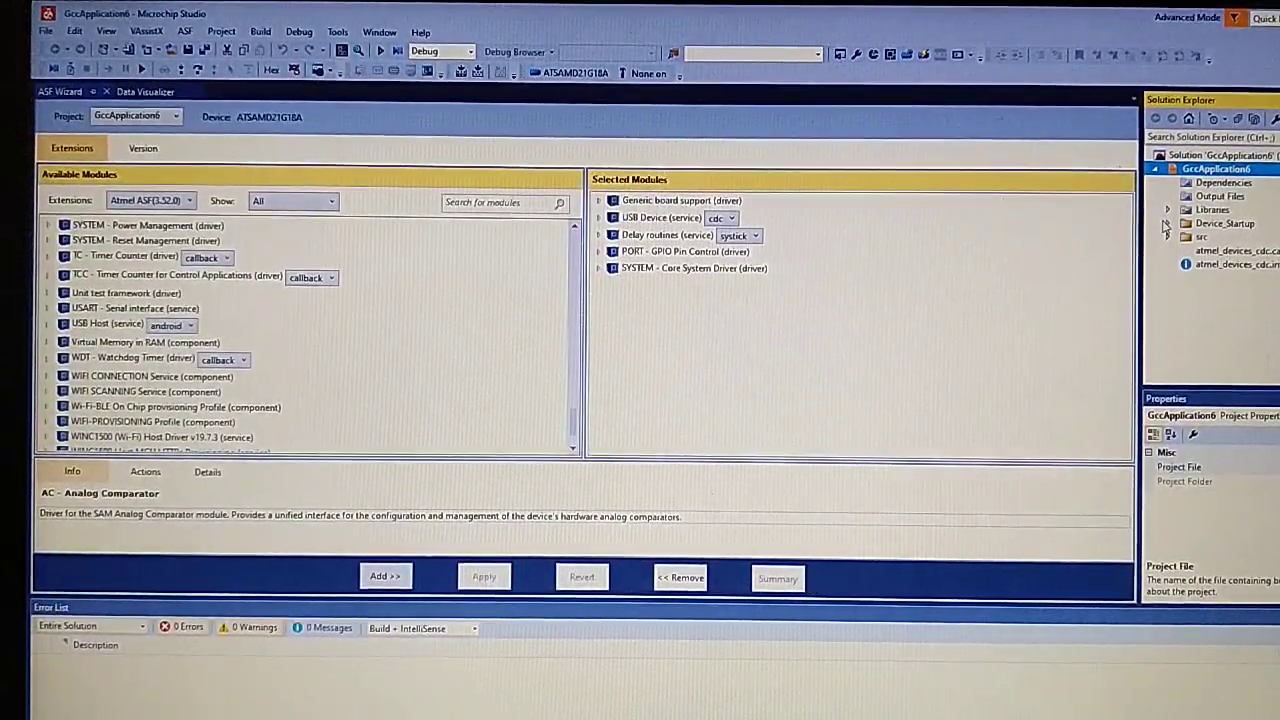
# - Confirm reloading the project so the ASF and config folders appear beside main.c
pyautogui.click(1168, 224)
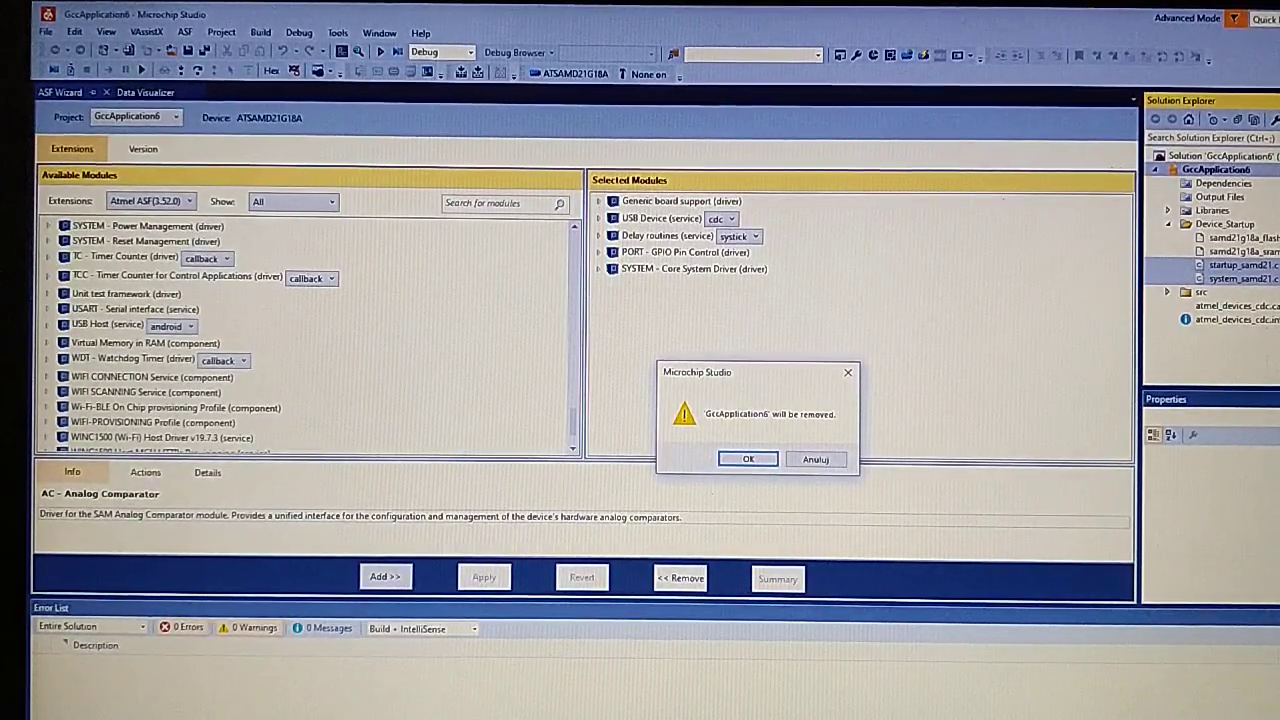
pyautogui.click(748, 458)
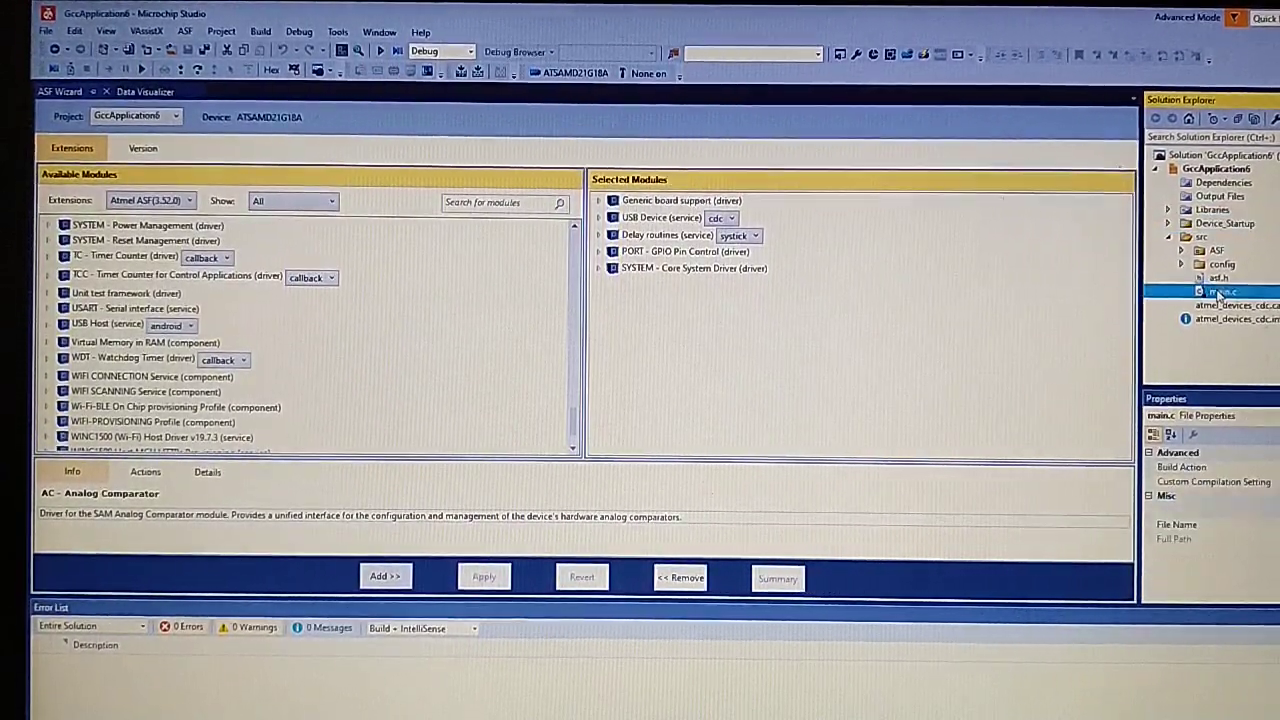
# - In main.c remove the button check and set the output calls to pin 17 with levels 1 and 0
pyautogui.doubleClick(1222, 292)
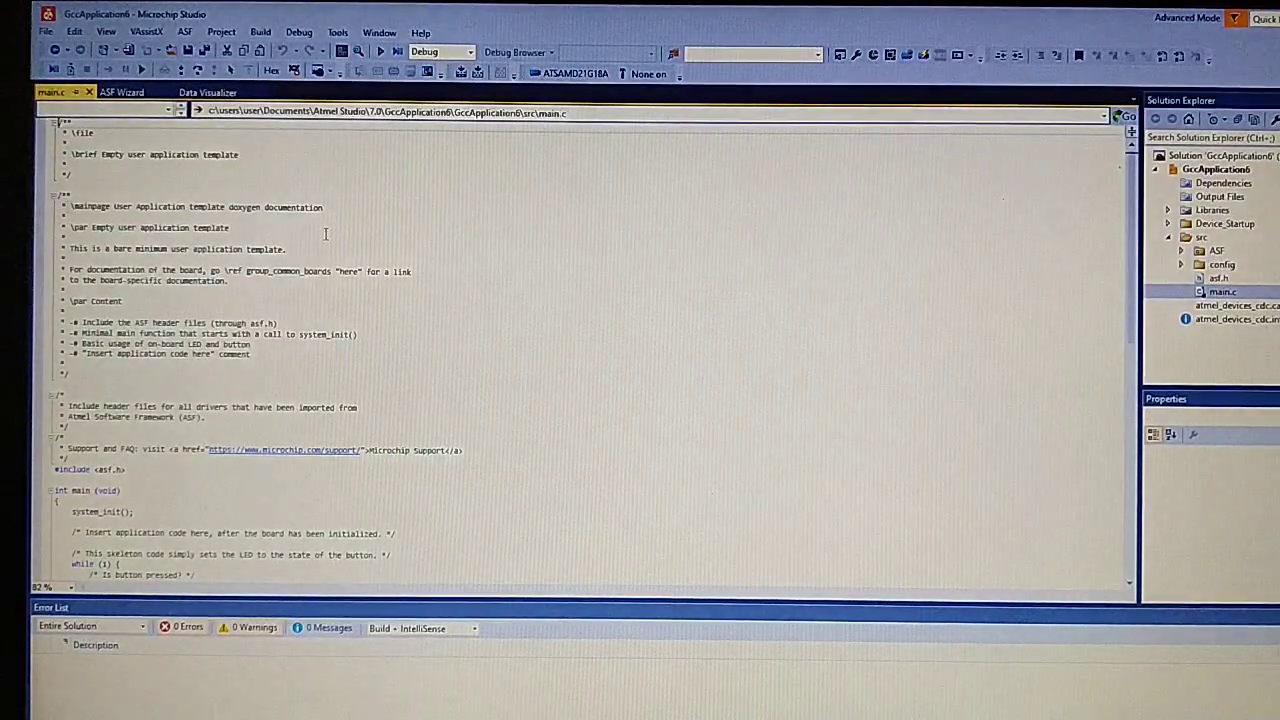
pyautogui.scroll(-3)
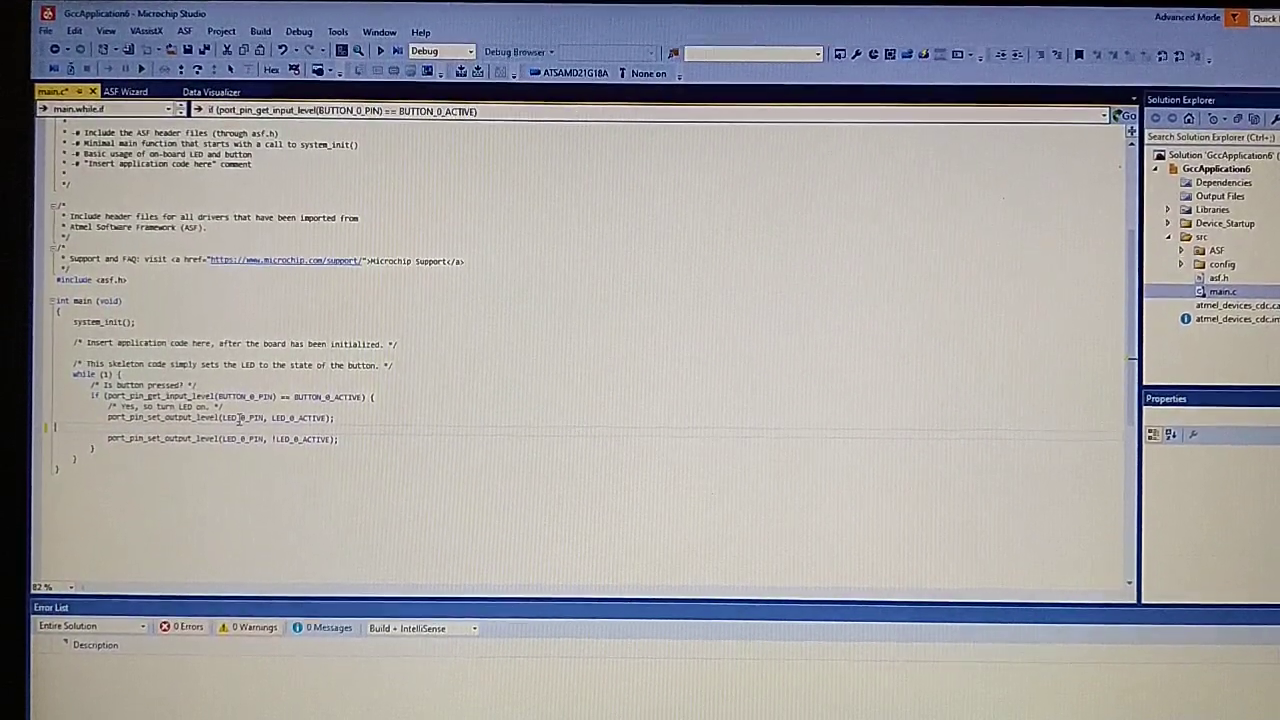
pyautogui.moveTo(90, 386); pyautogui.dragTo(378, 408)
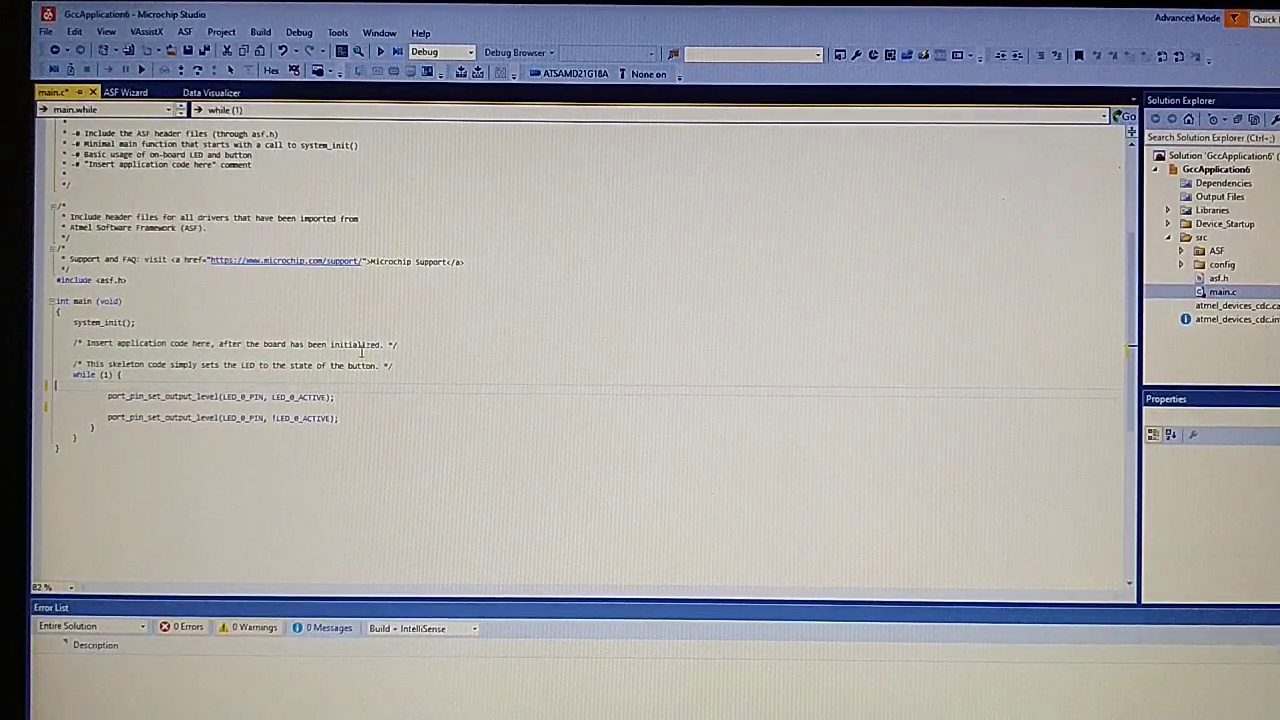
pyautogui.doubleClick(240, 396)
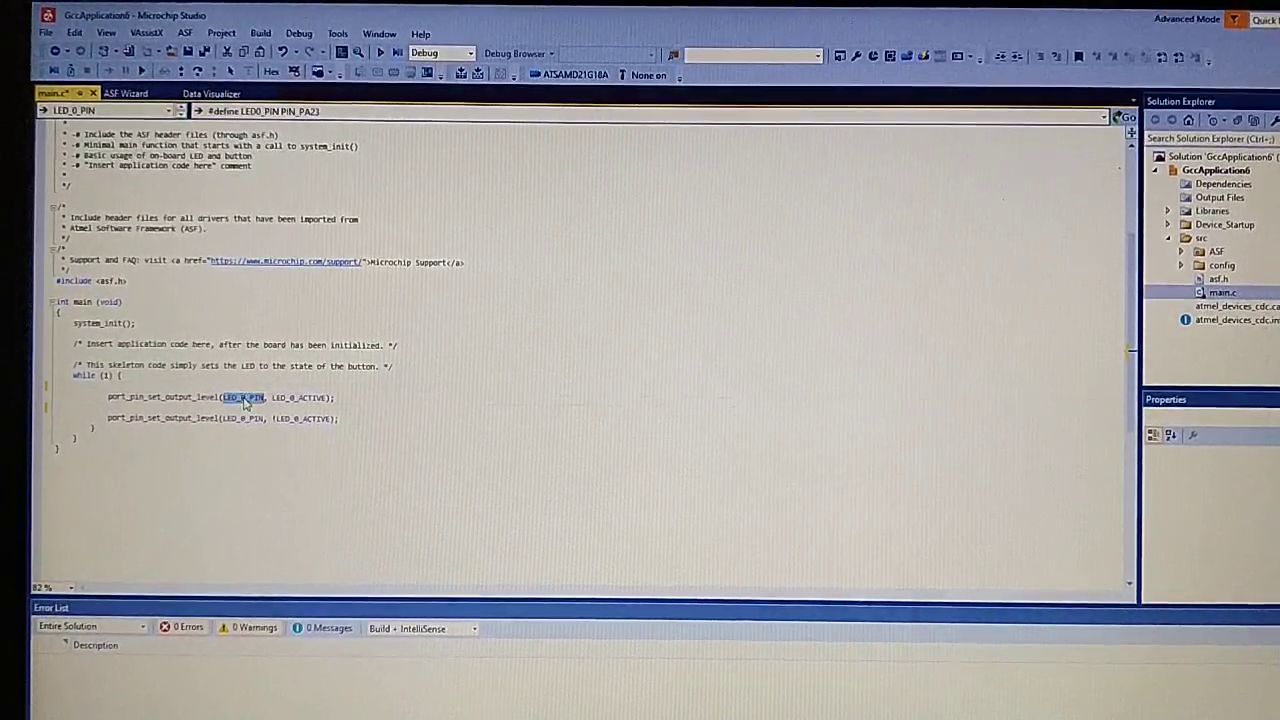
pyautogui.click(244, 396)
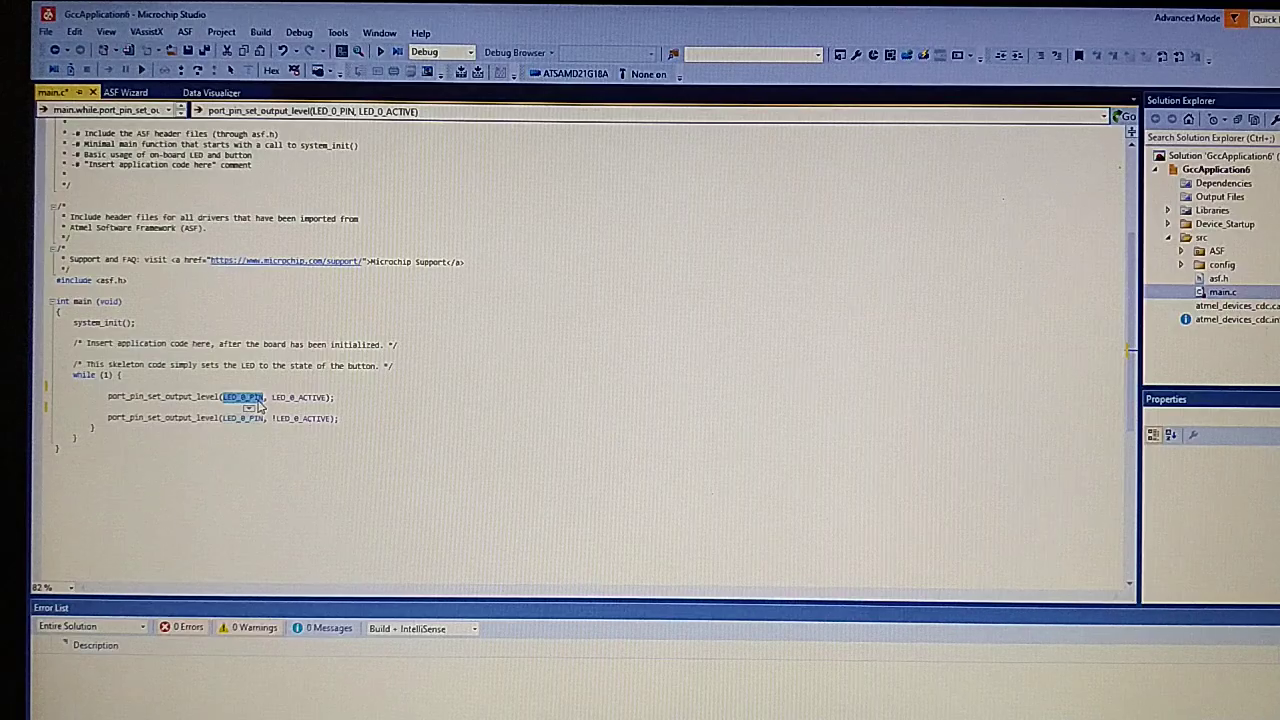
pyautogui.write('17')
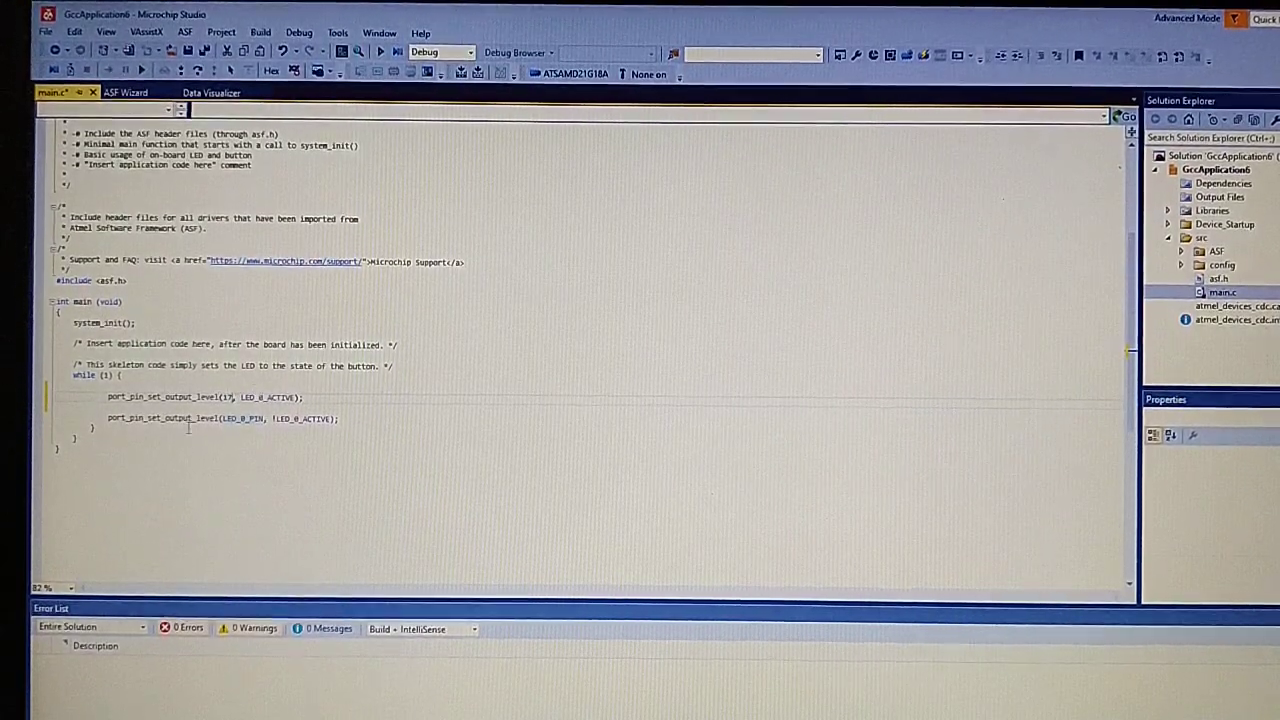
pyautogui.doubleClick(268, 396)
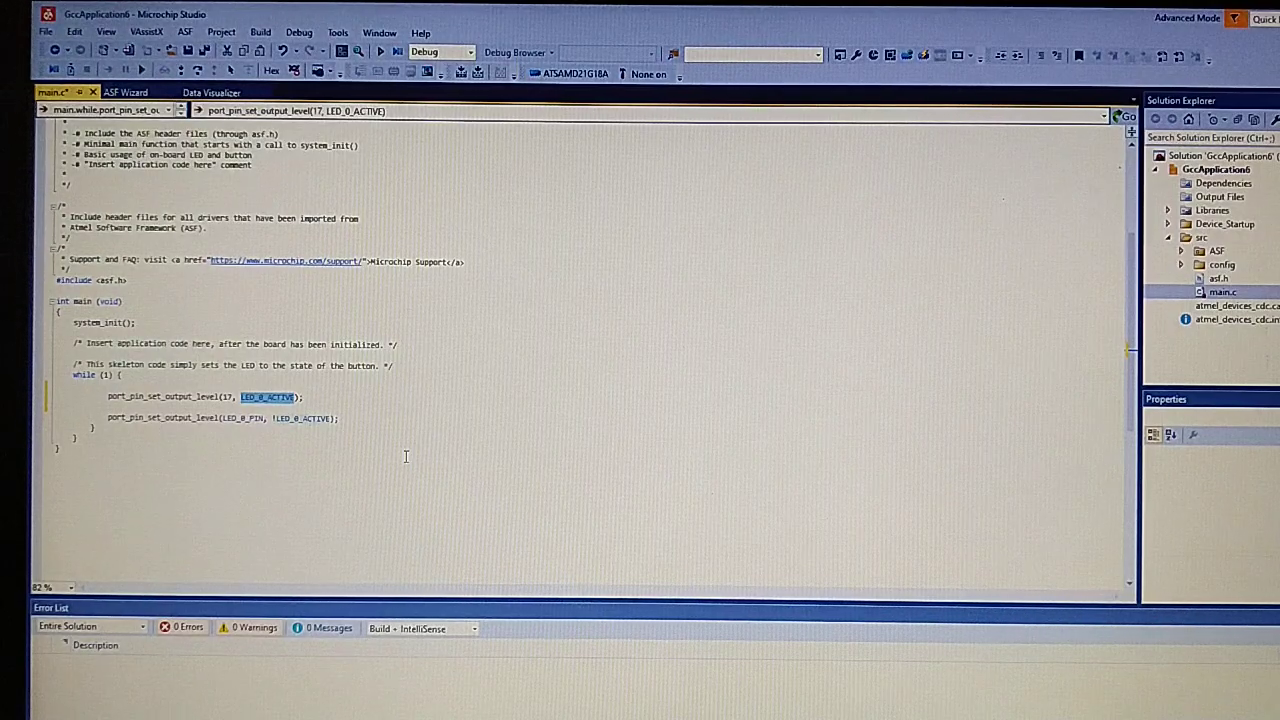
pyautogui.write('1')
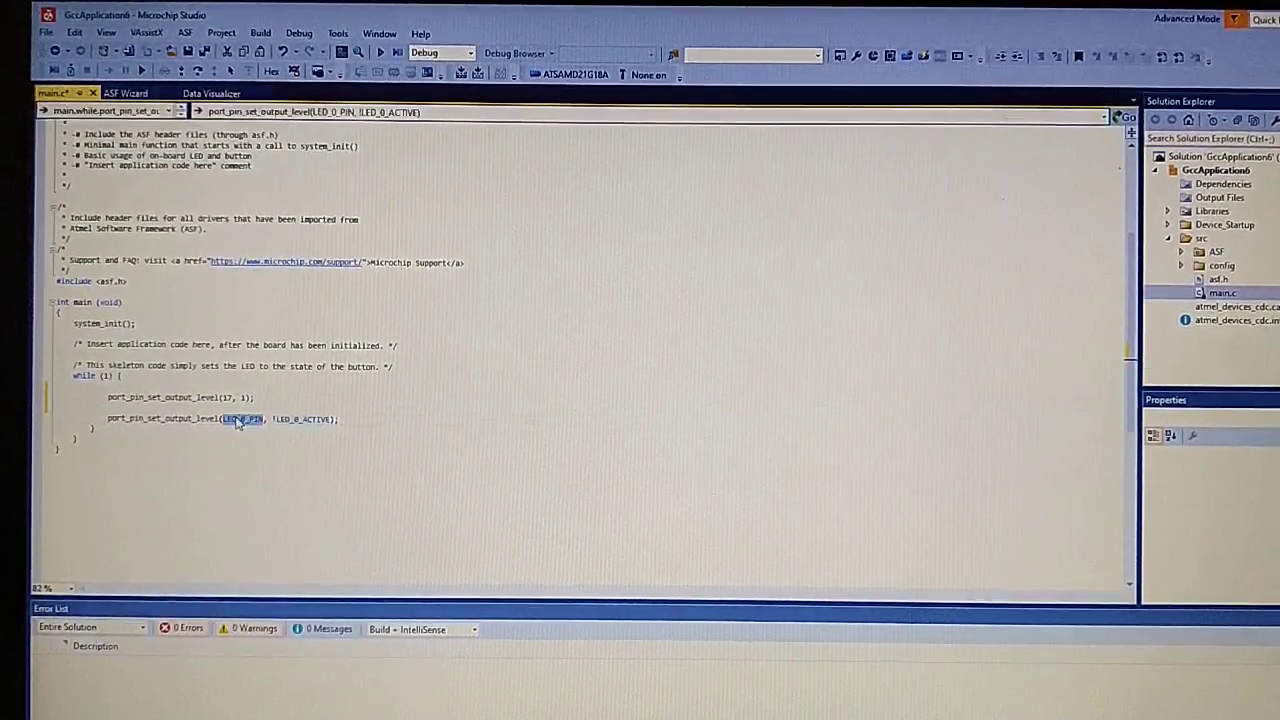
pyautogui.write('17')
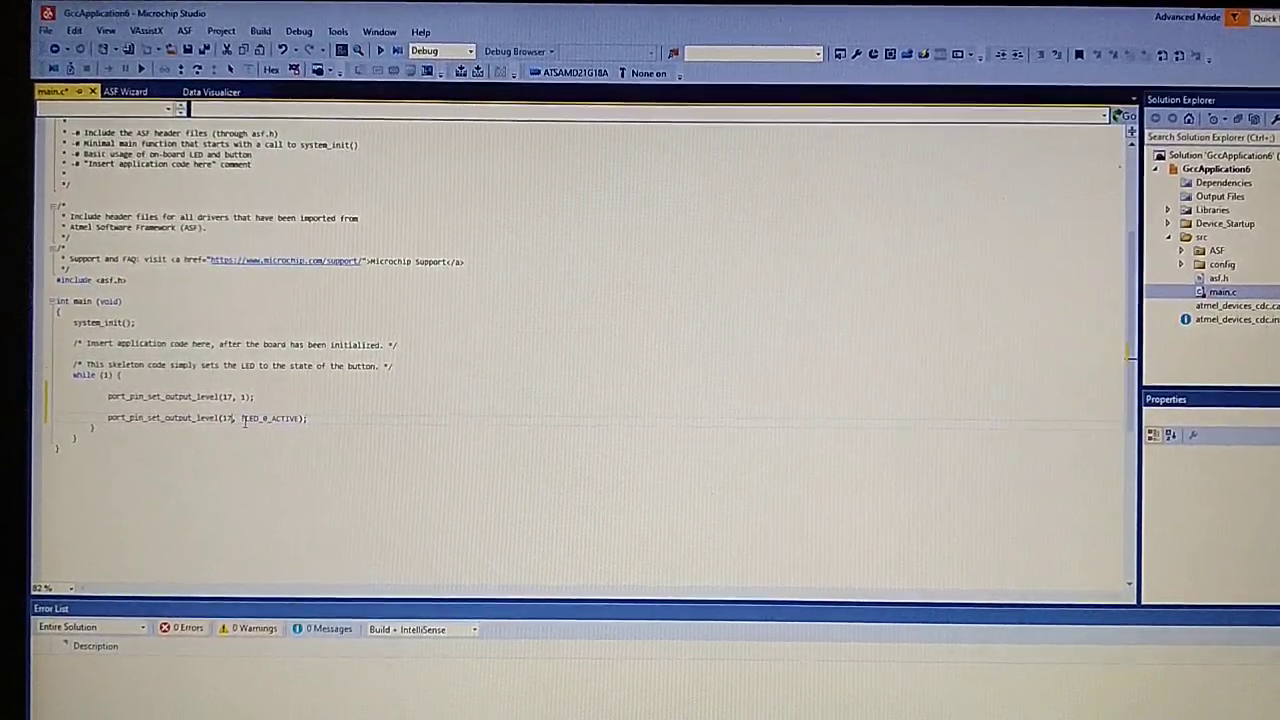
pyautogui.doubleClick(268, 418)
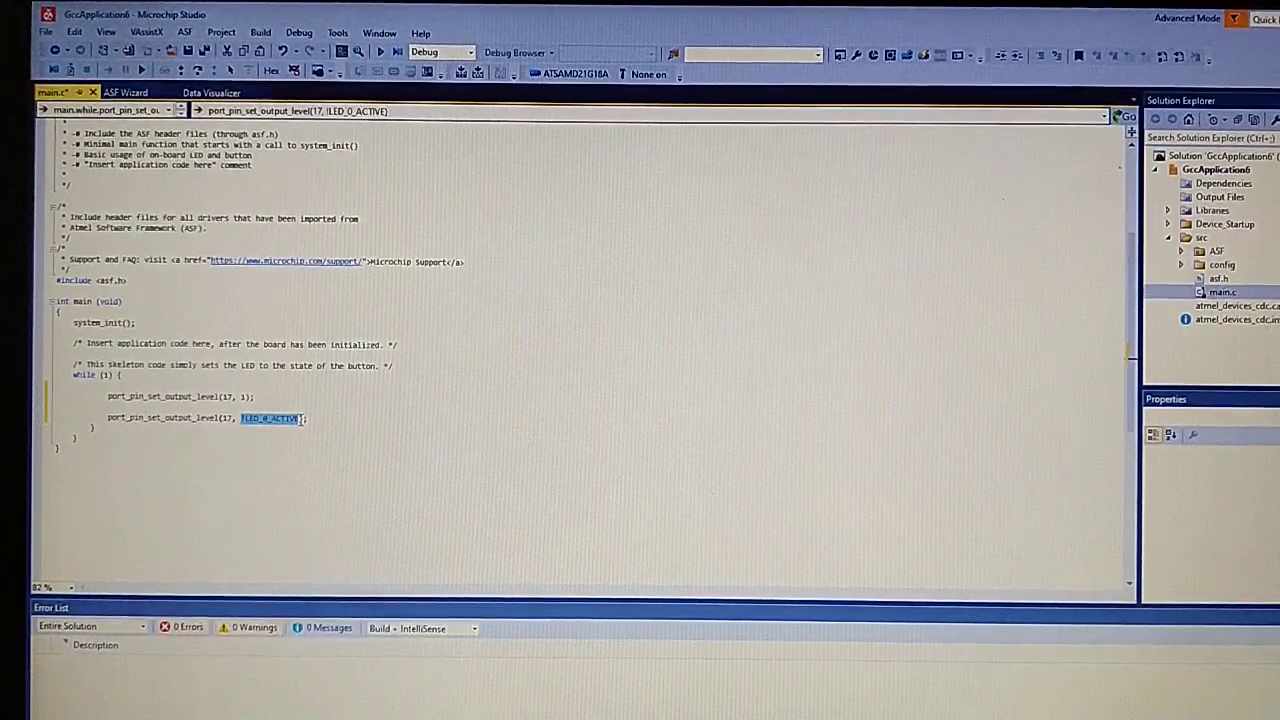
pyautogui.write('0')
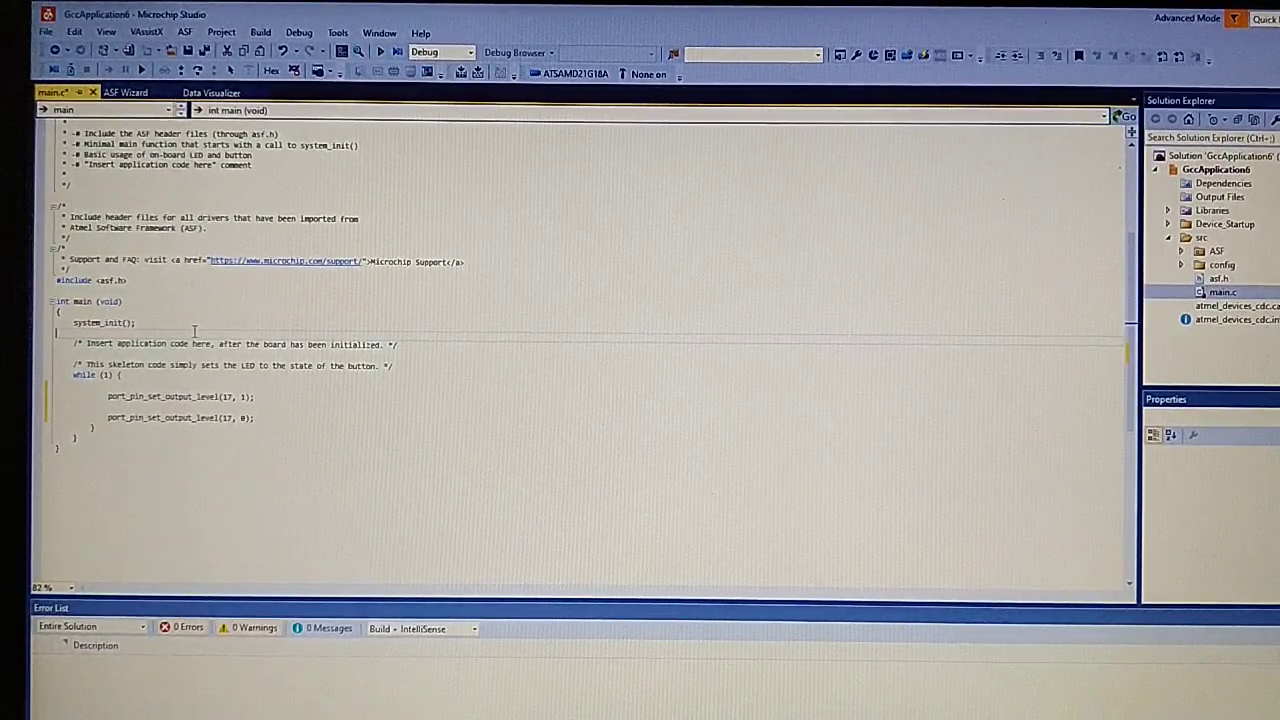
# - Add delay_ms(200) calls after the high and low writes in the loop
pyautogui.write('delay_init();')
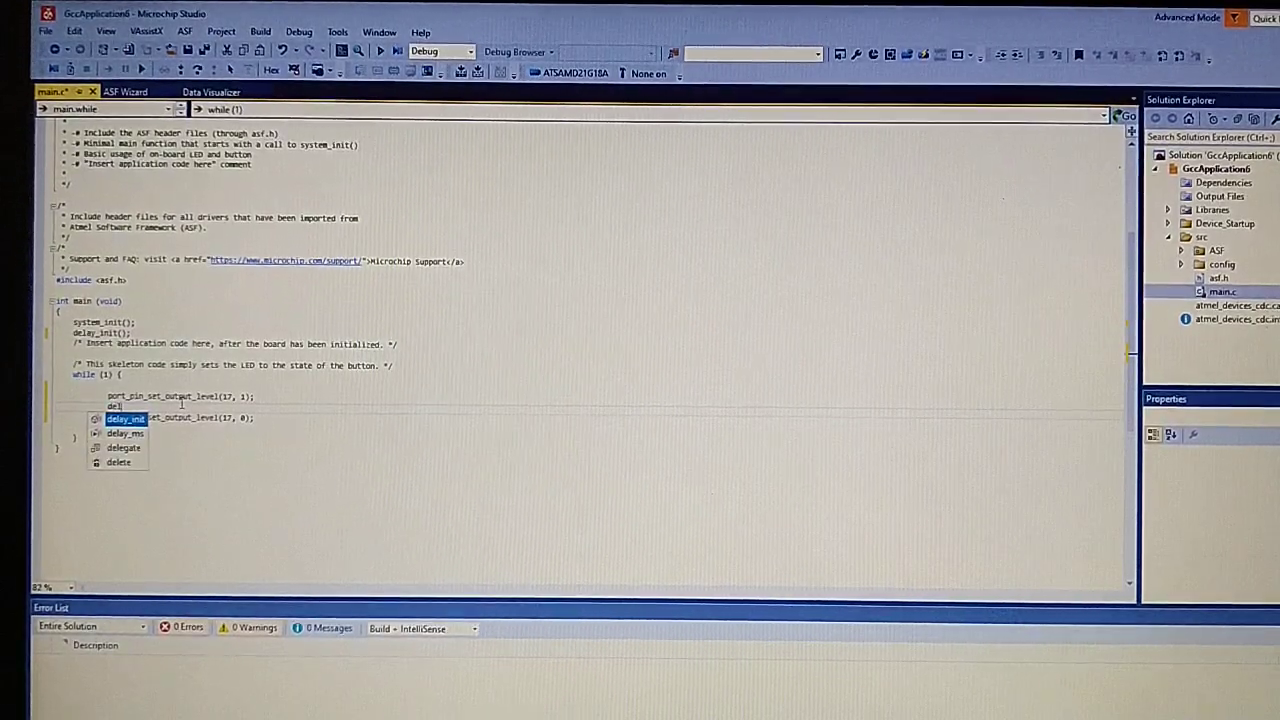
pyautogui.click(124, 434)
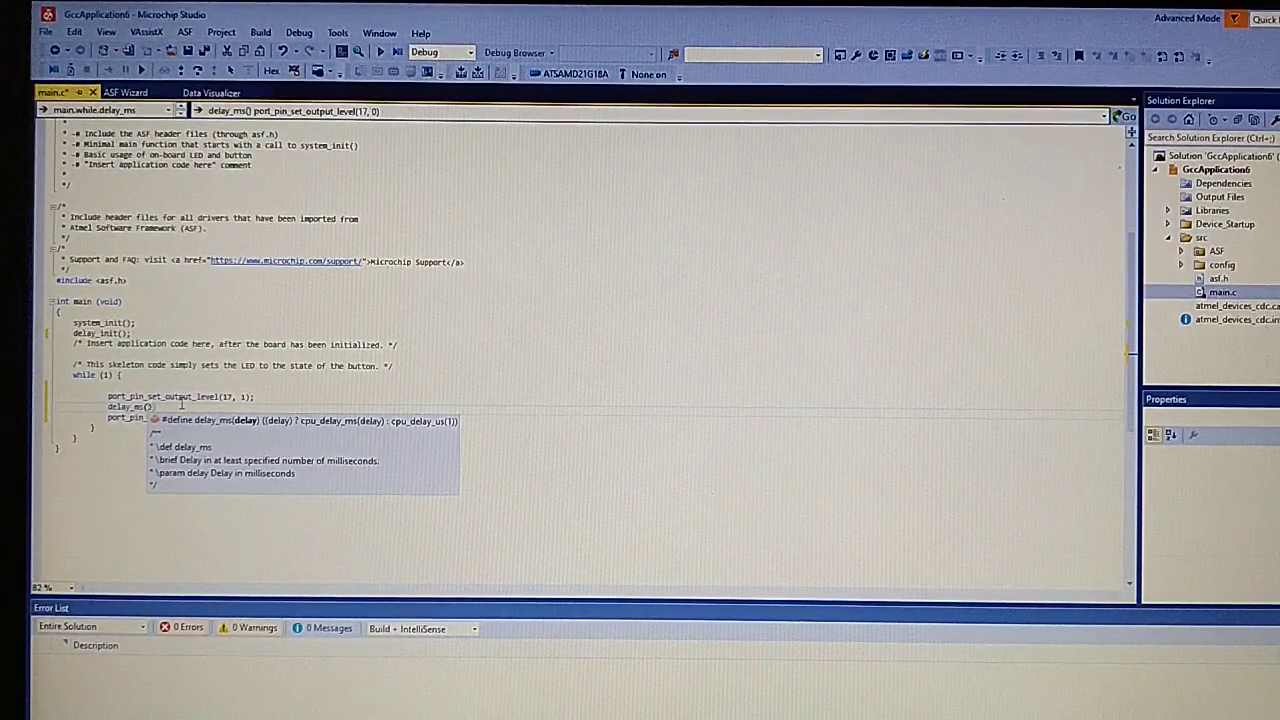
pyautogui.write('200')
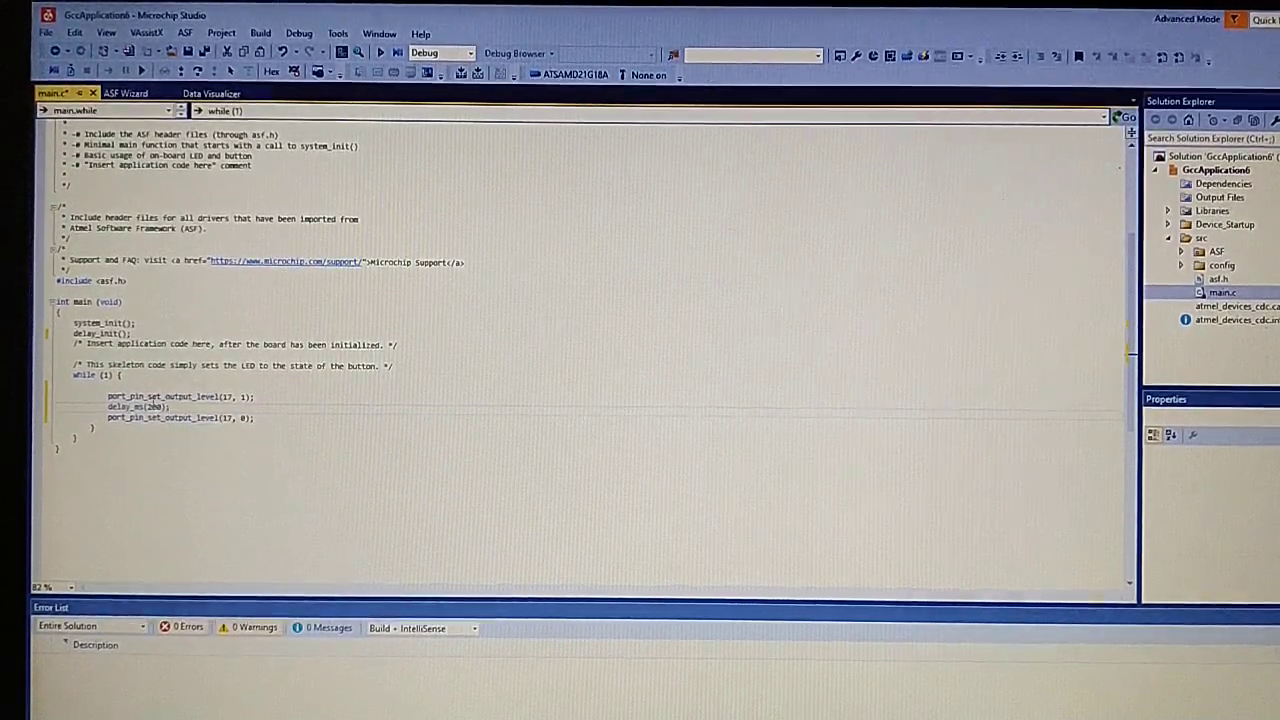
pyautogui.doubleClick(136, 406)
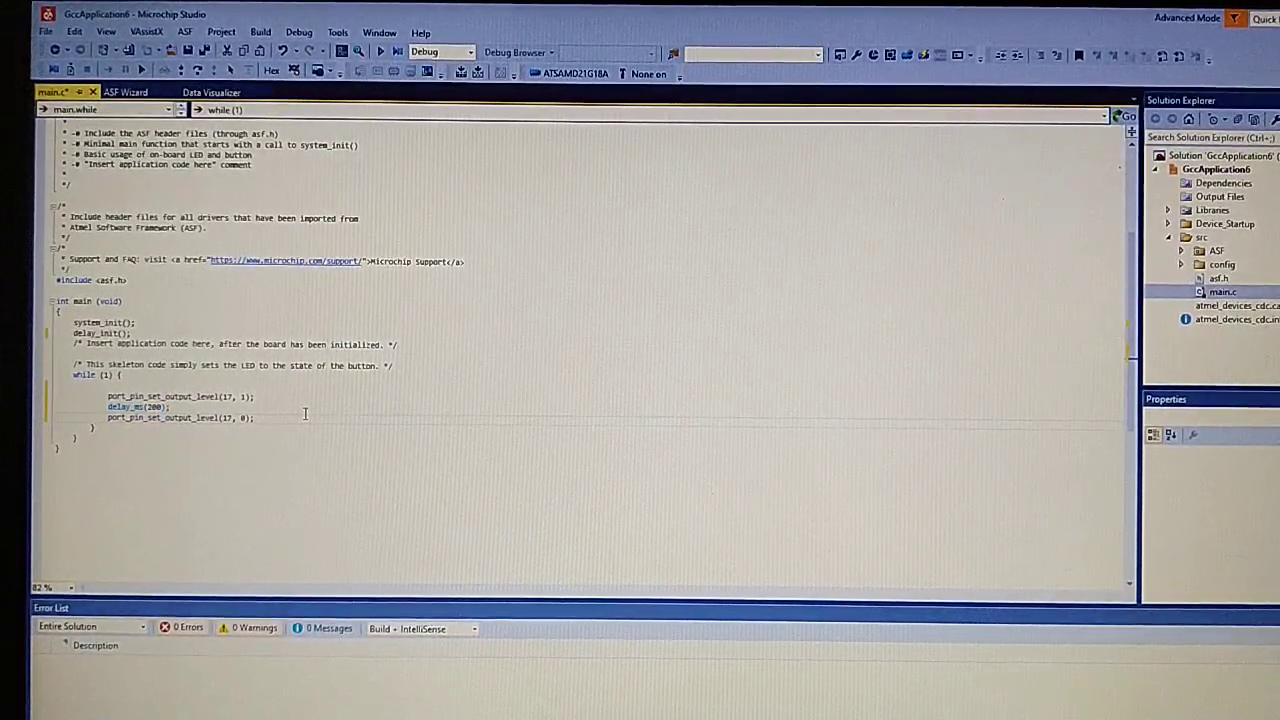
pyautogui.write('delay_ms(200);')
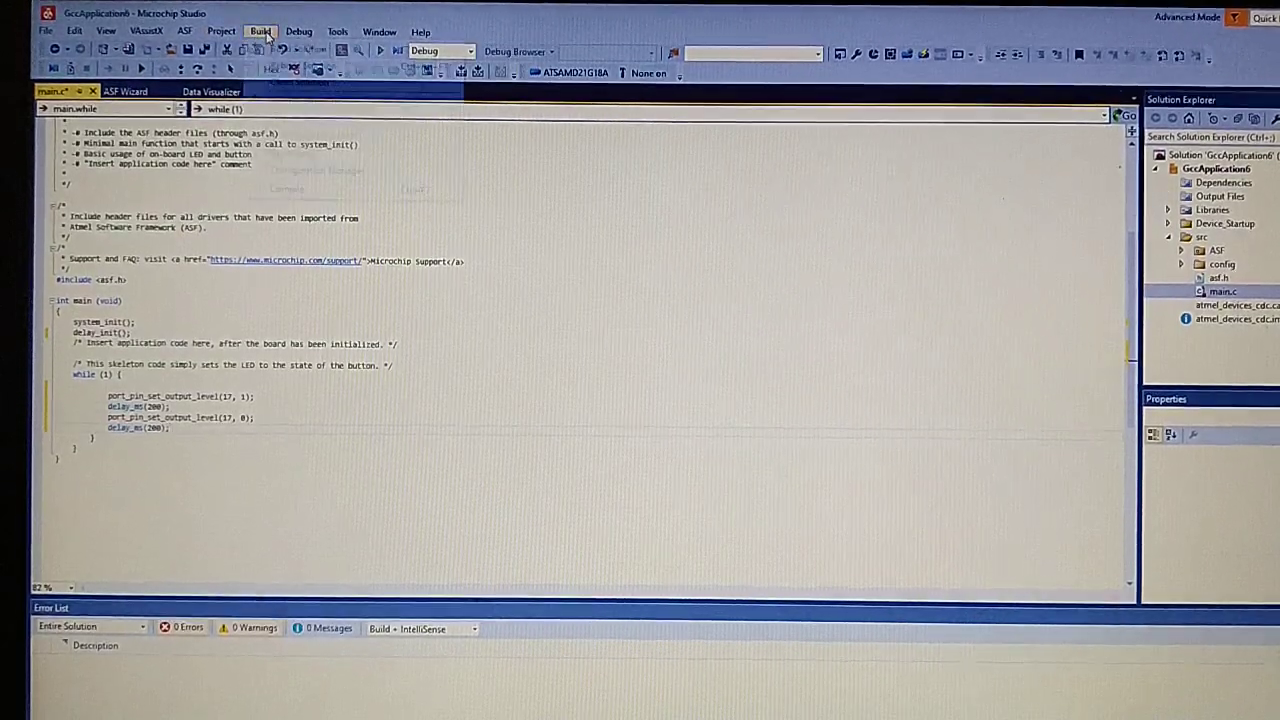
# - Build, trace the undeclared GCLK_SOURCE_FDPLL error, define it in clock_feature.h and rebuild
pyautogui.click(260, 32)
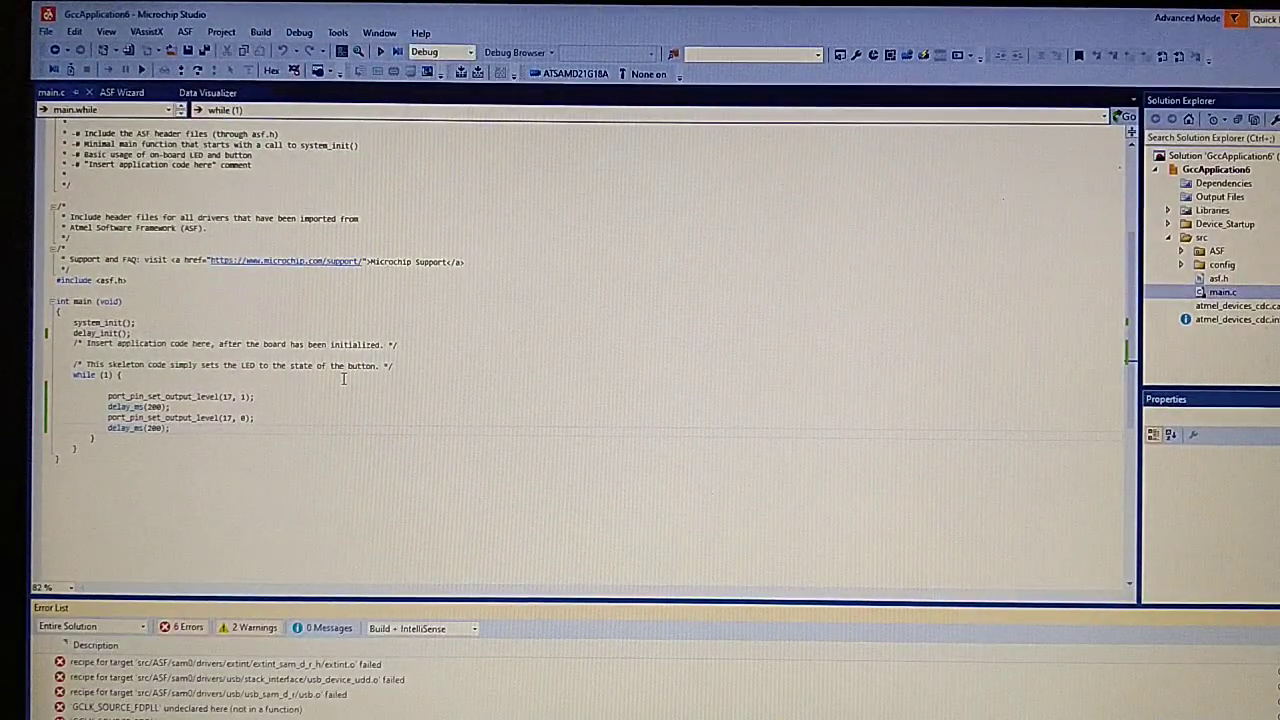
pyautogui.click(160, 708)
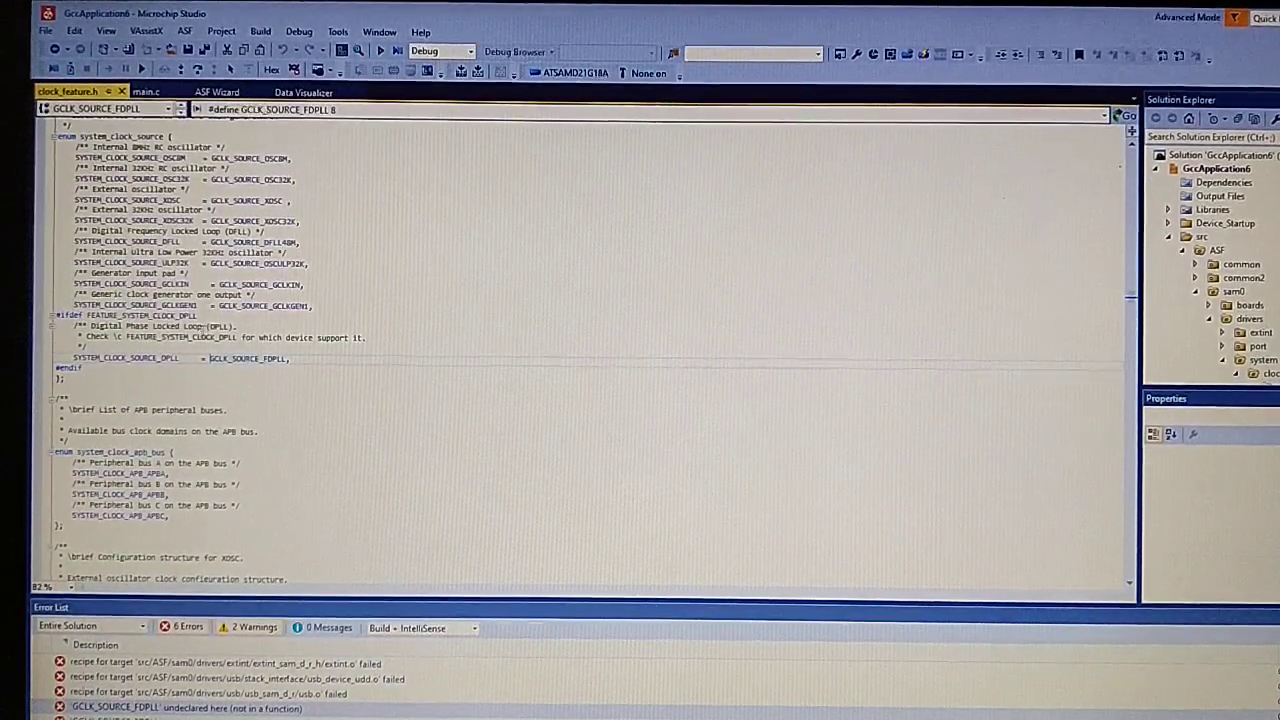
pyautogui.rightClick(248, 358)
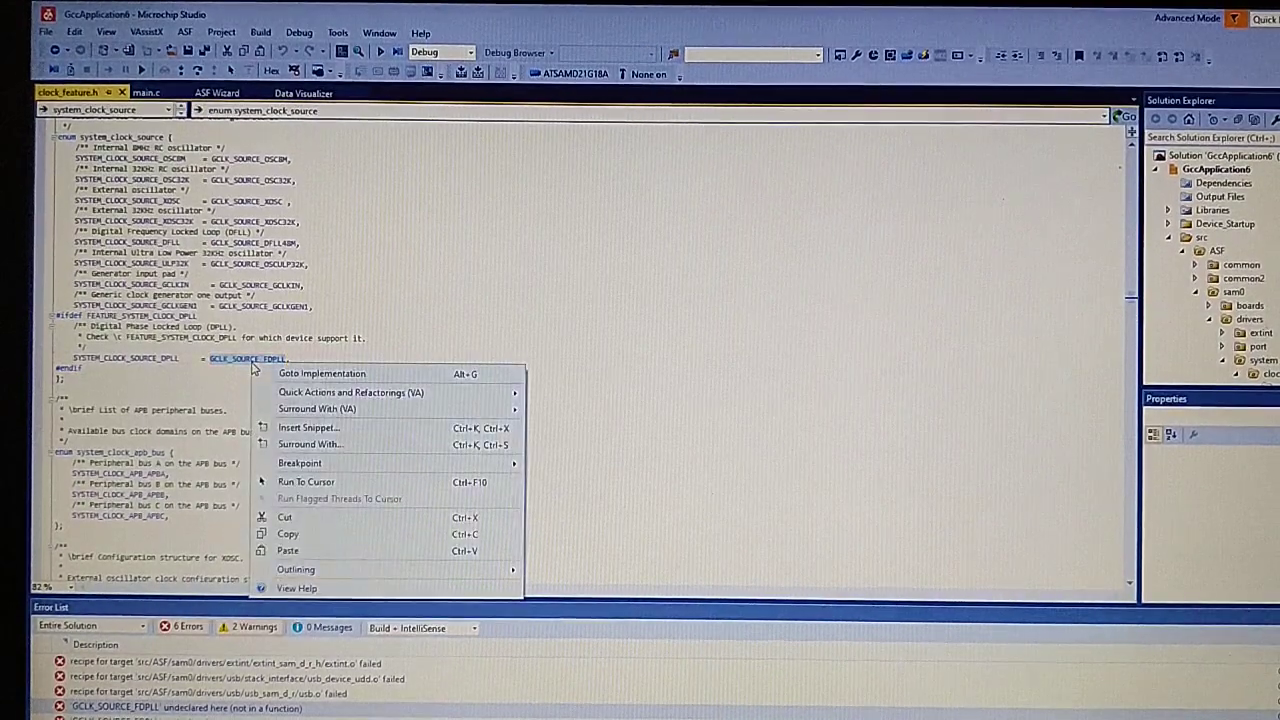
pyautogui.click(322, 374)
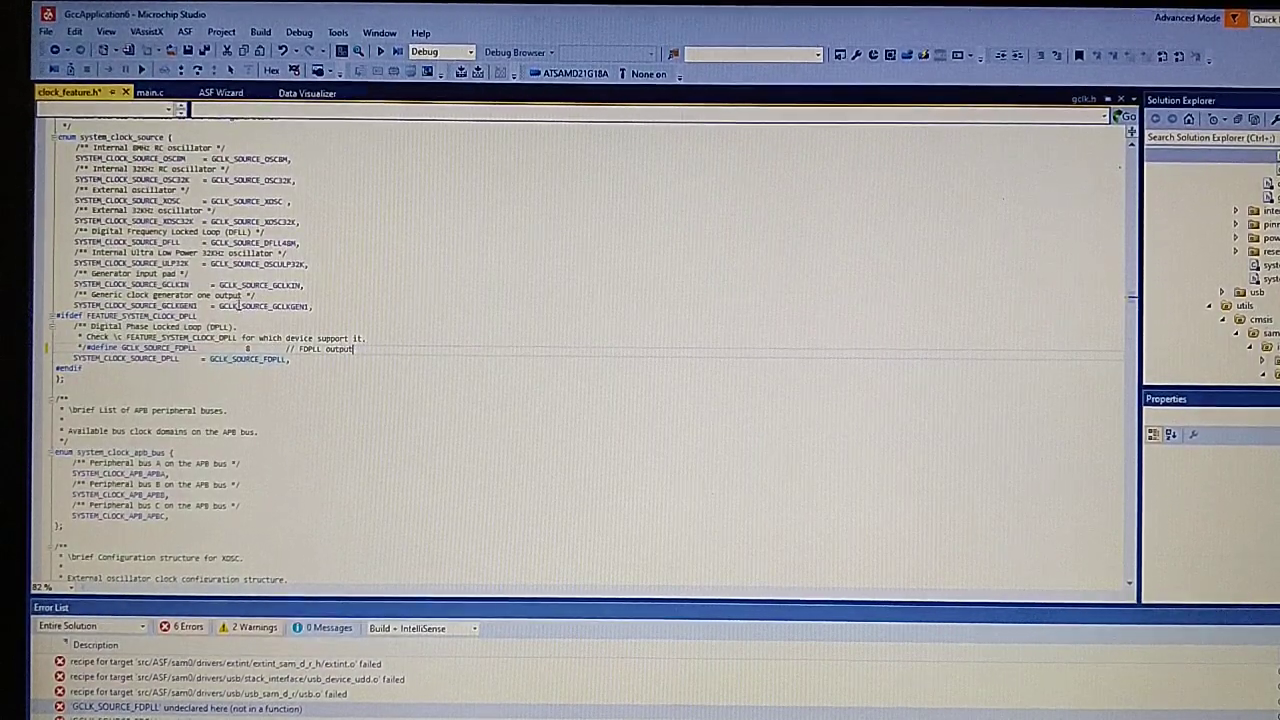
pyautogui.click(260, 32)
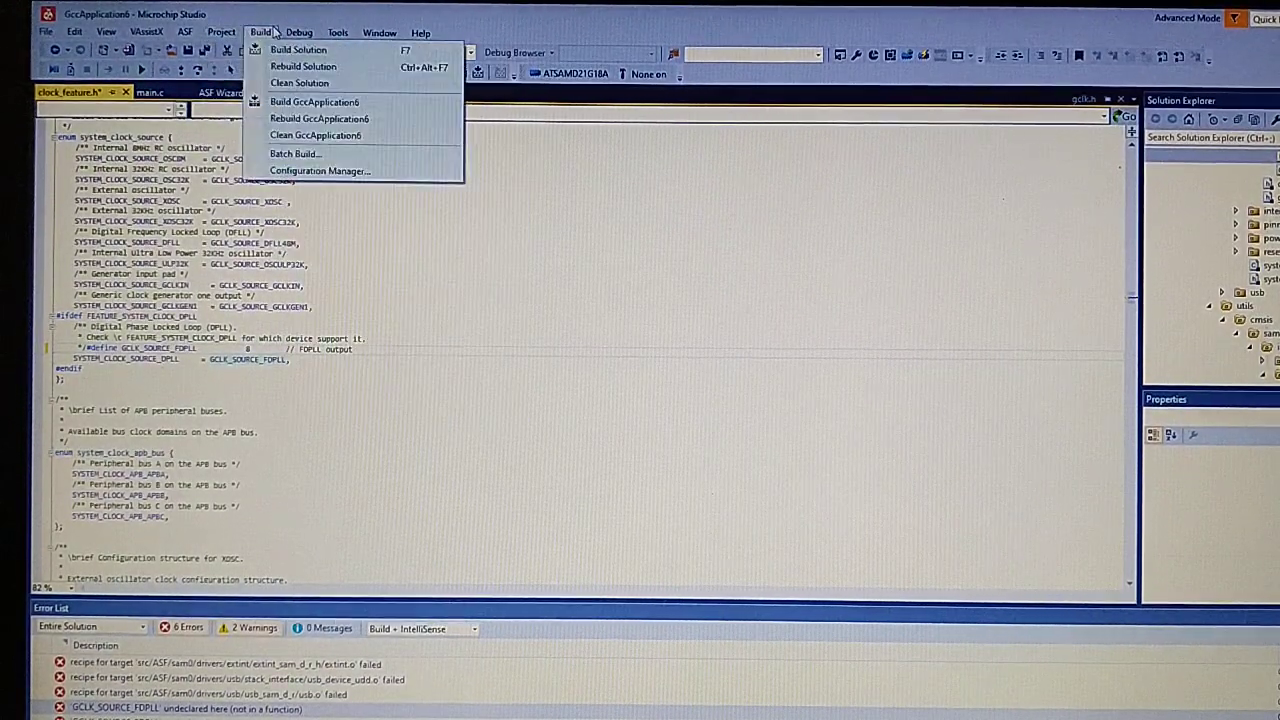
pyautogui.click(298, 48)
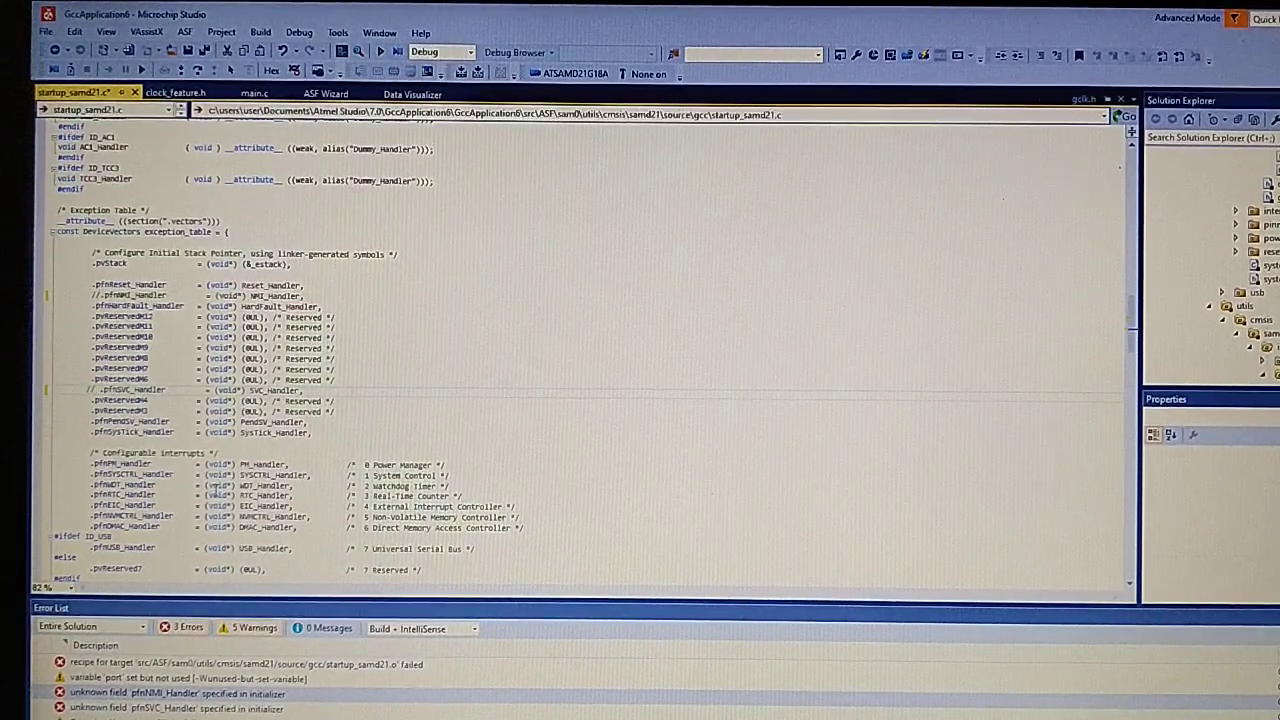
# - Inspect the startup_samd21.c error, rebuild to zero errors and return to main.c
pyautogui.doubleClick(116, 388)
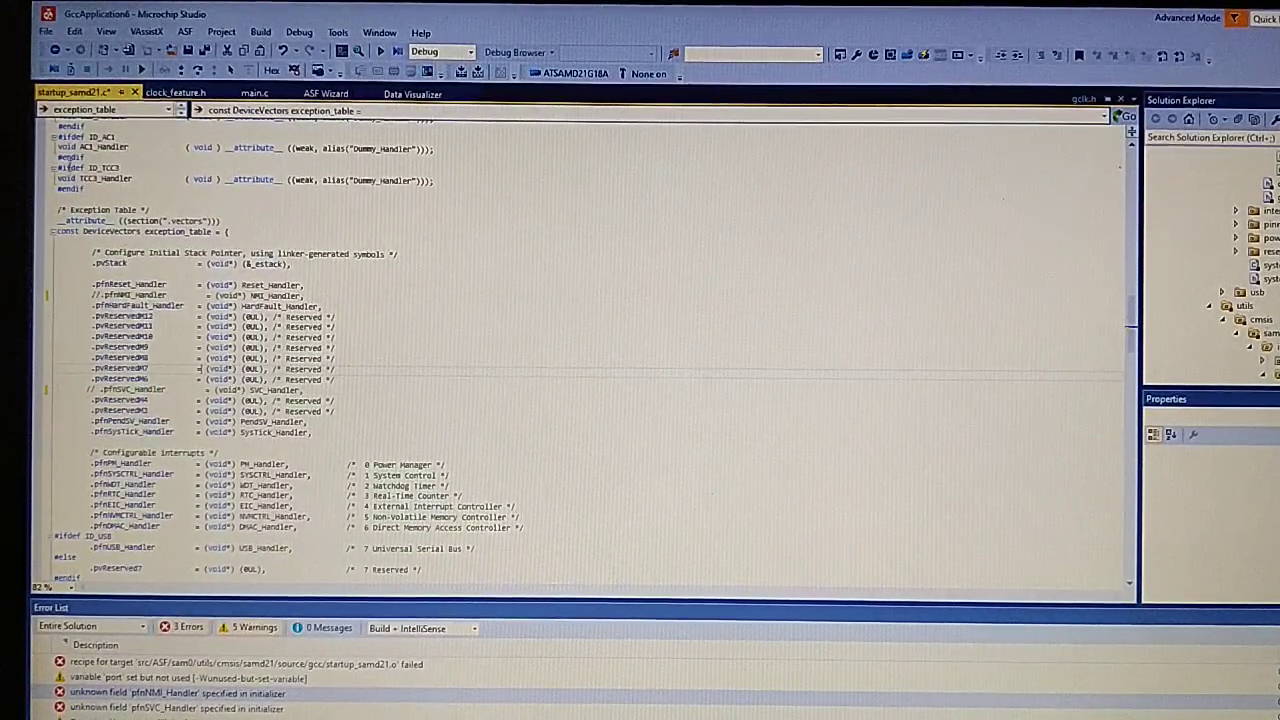
pyautogui.click(260, 32)
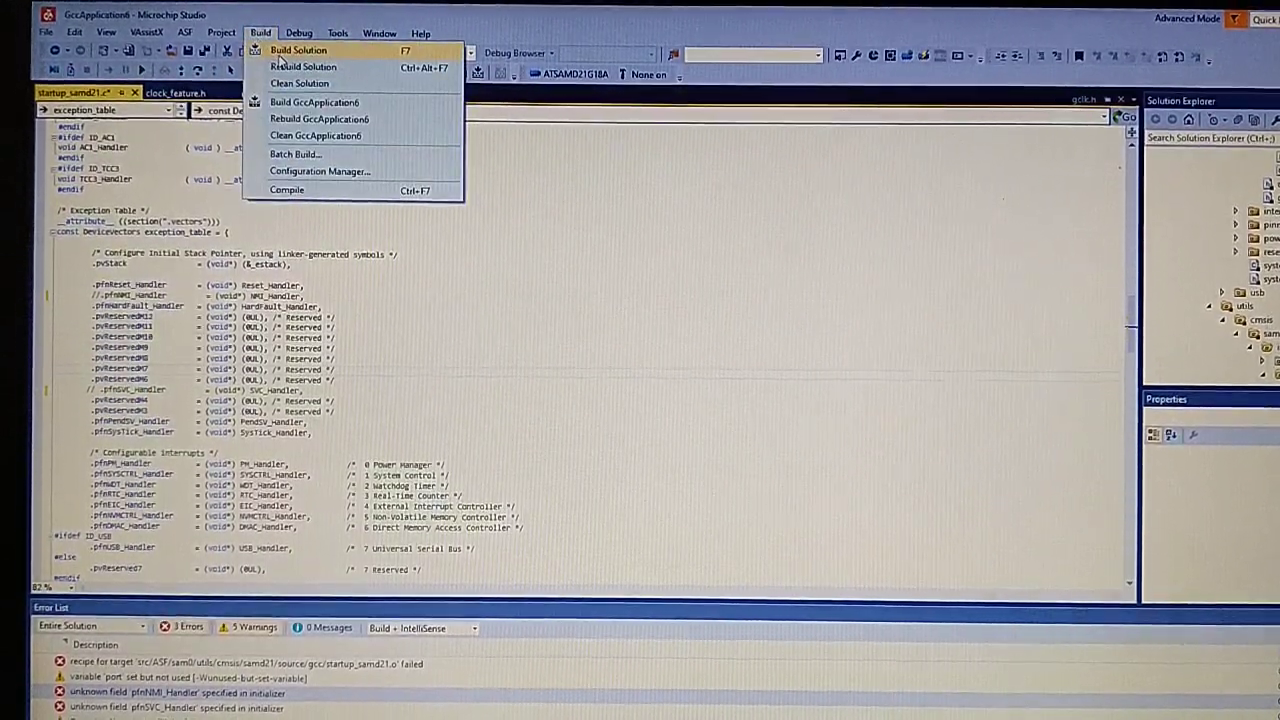
pyautogui.click(298, 50)
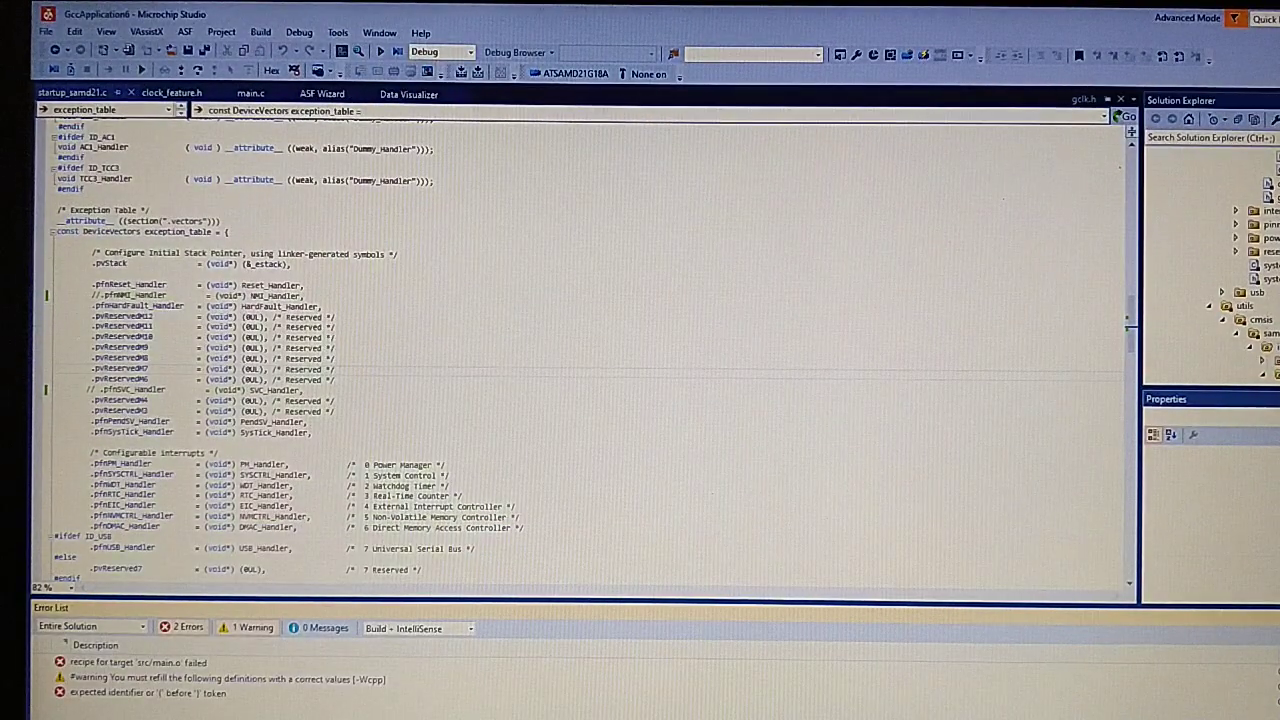
pyautogui.click(150, 692)
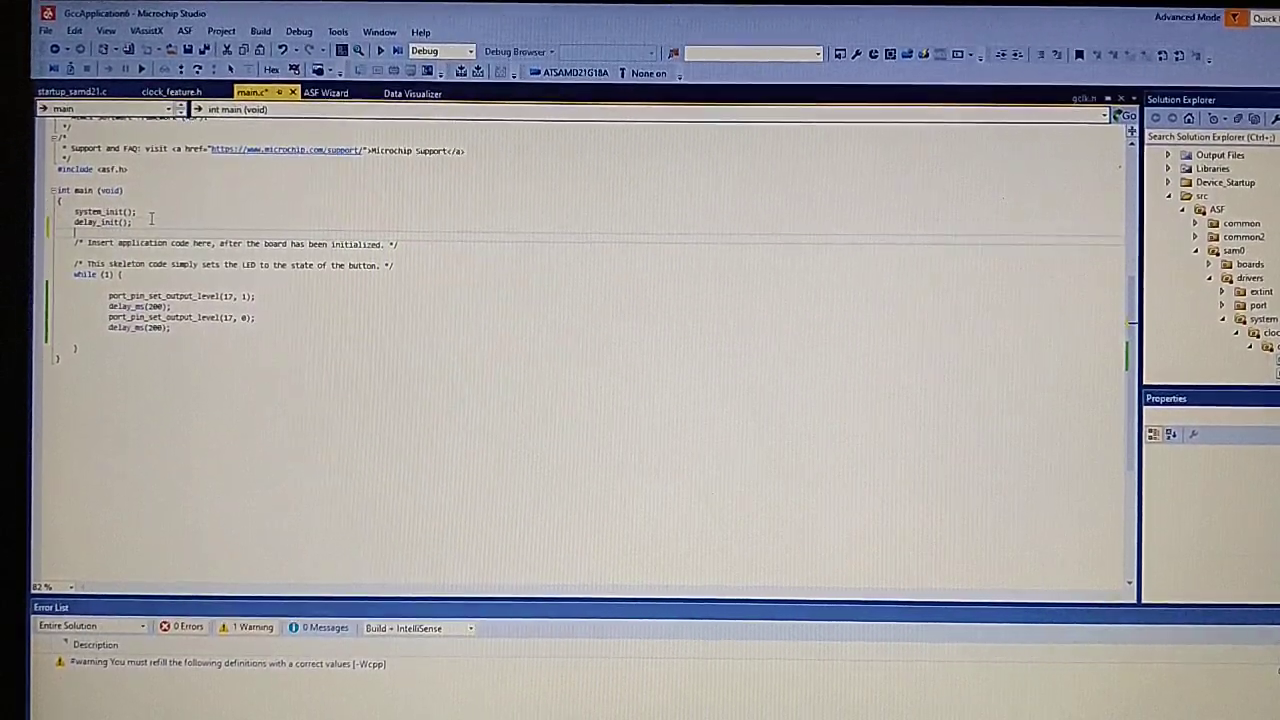
# - Add udc_start() after delay_init() and udi_cdc_putc('0') plus line-ending putc calls in the loop
pyautogui.write('udc_start();')
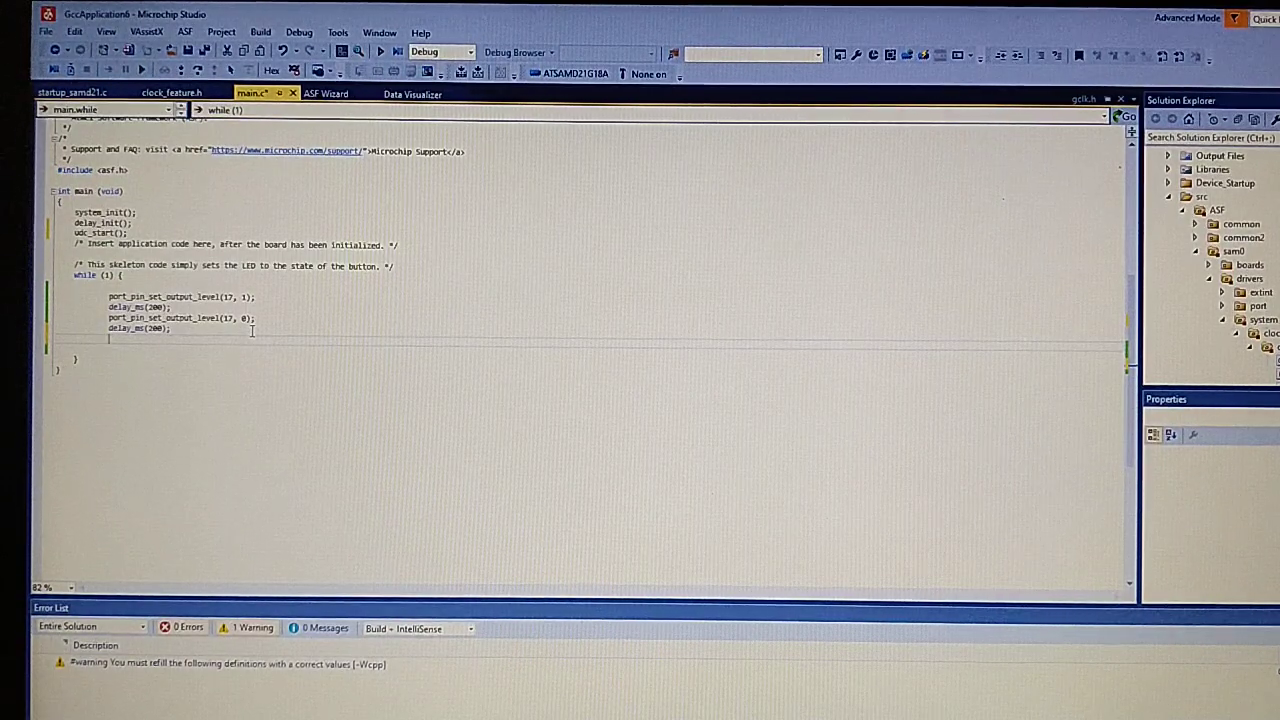
pyautogui.write('udi_cdc_putc()')
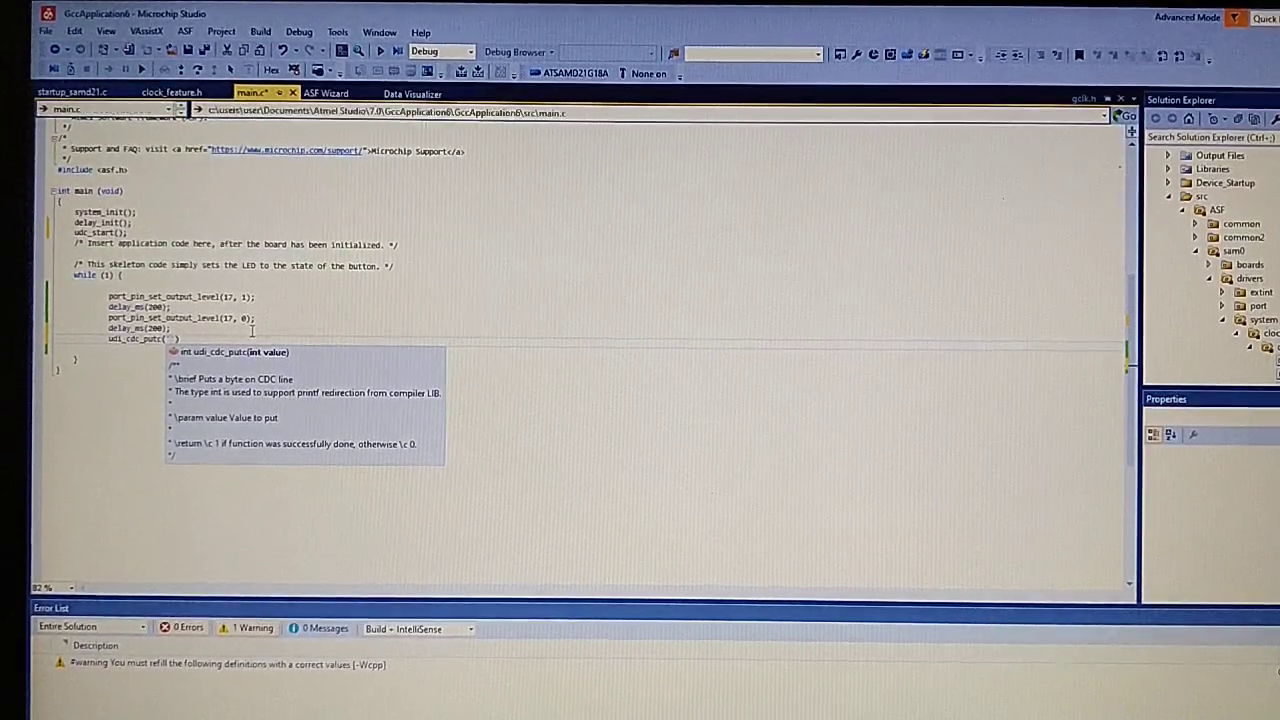
pyautogui.write("'0'")
pyautogui.write("udi_cdc_putc('x")
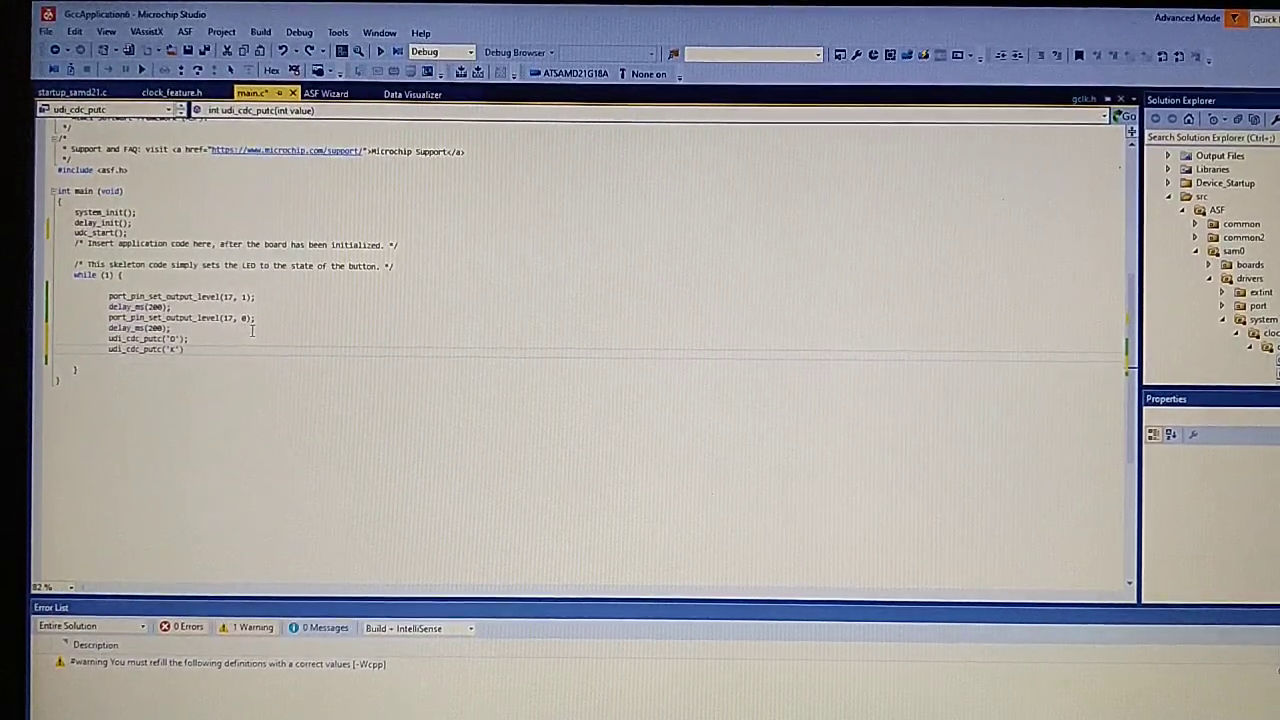
pyautogui.write('ui')
pyautogui.write(';')
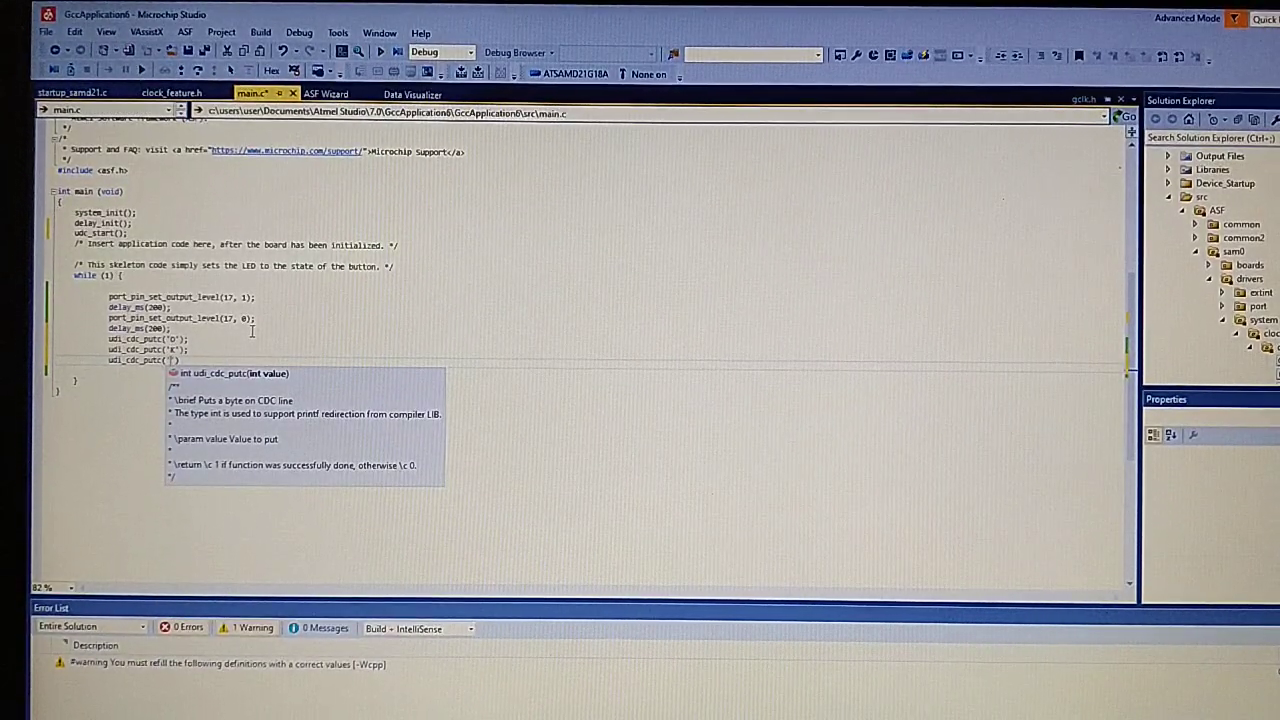
pyautogui.write('\\n')
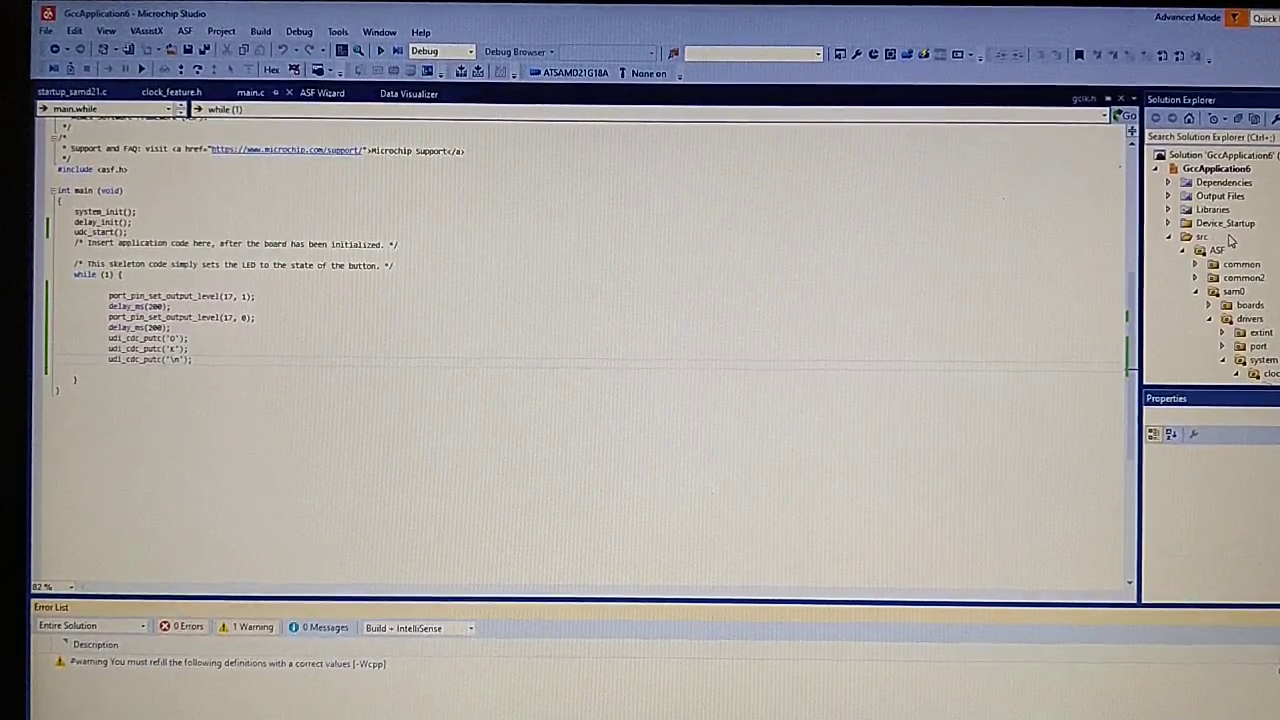
# - In the project's ARM/GNU Linker Memory Settings add the FLASH segment .text=0x2000
pyautogui.rightClick(1216, 168)
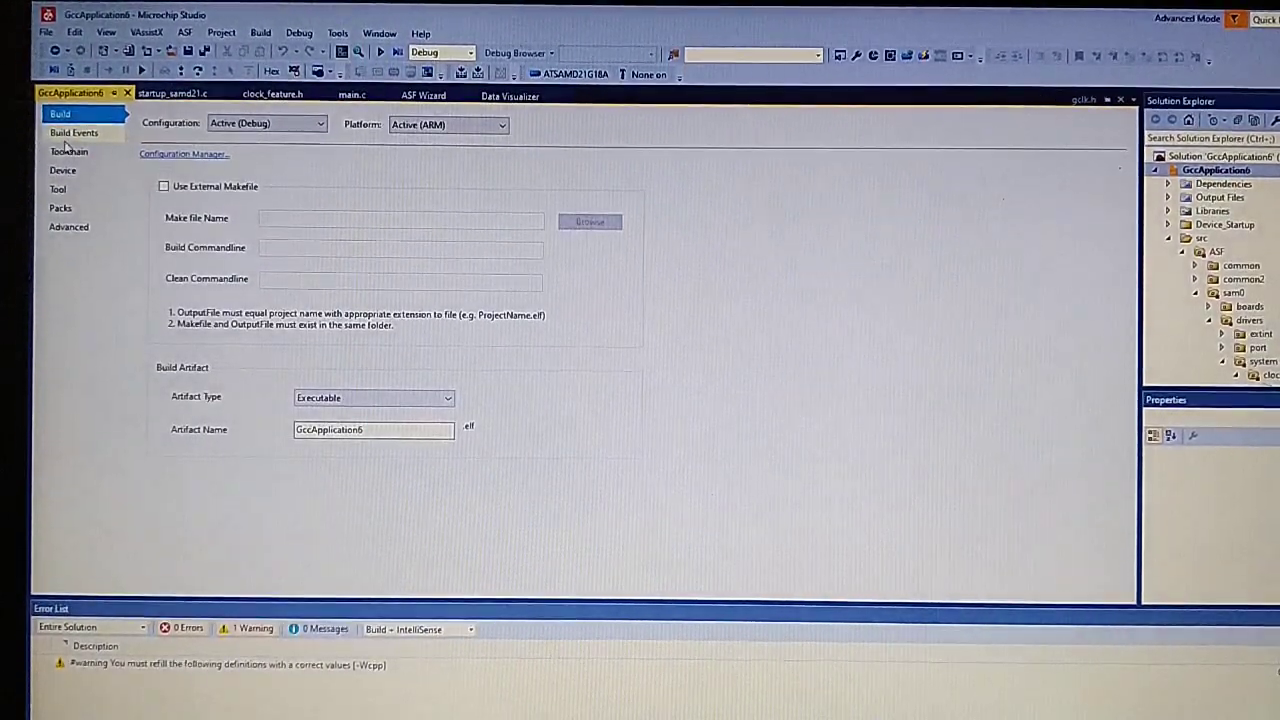
pyautogui.click(68, 152)
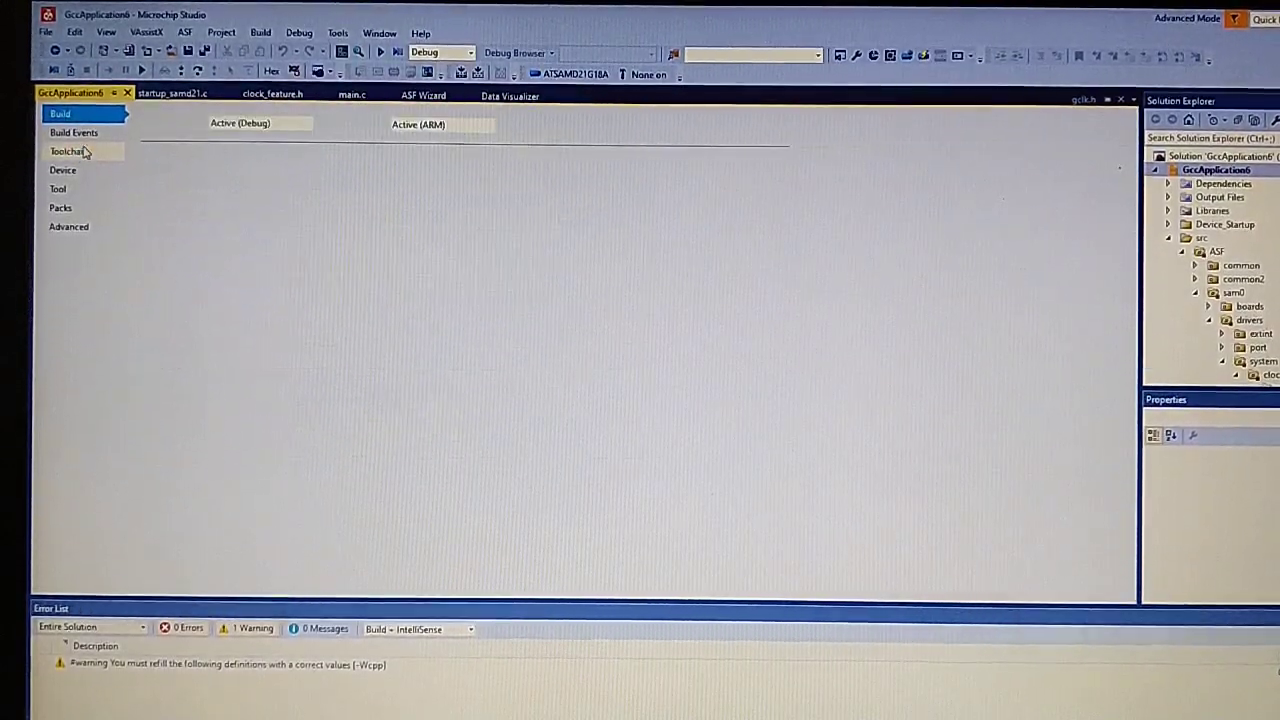
pyautogui.click(68, 152)
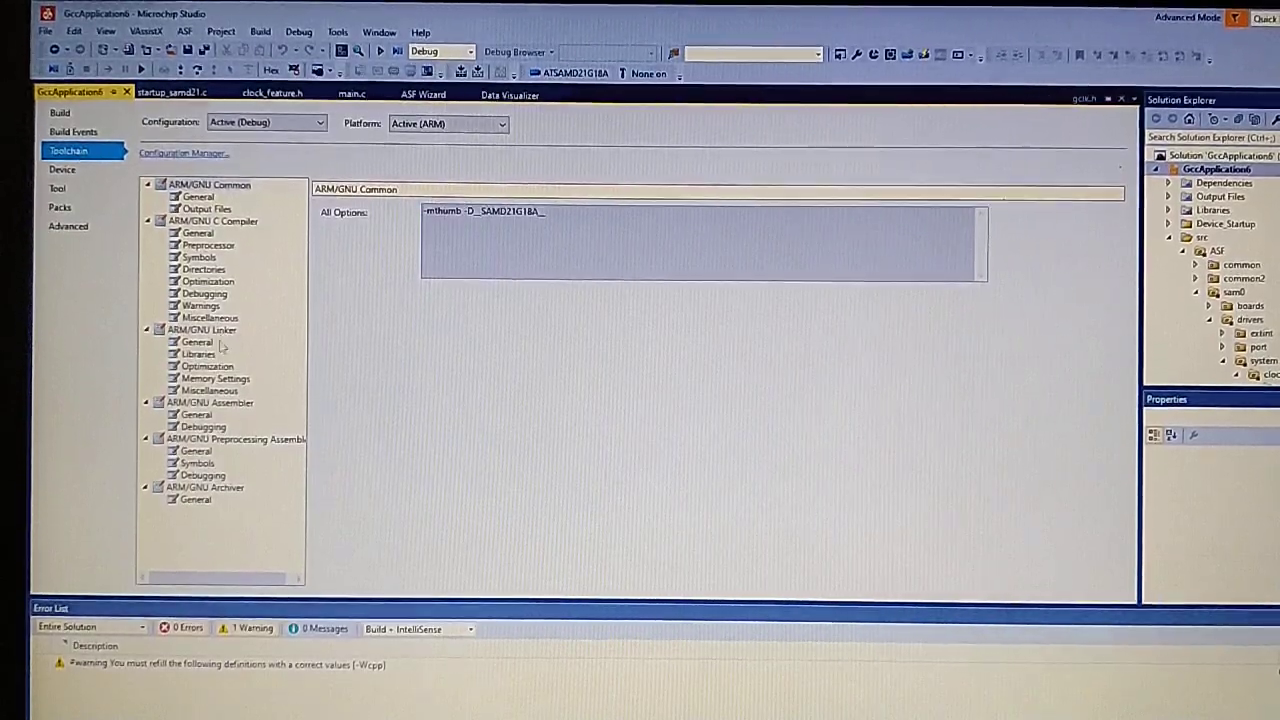
pyautogui.click(216, 376)
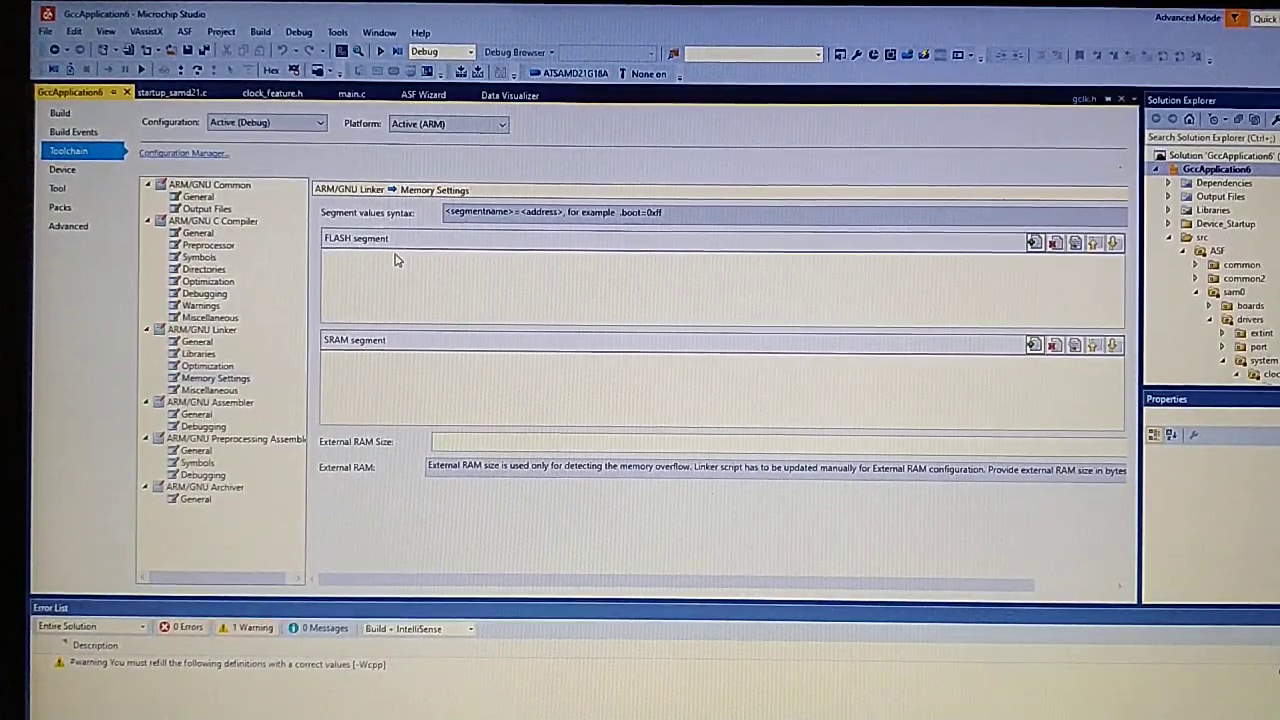
pyautogui.click(1034, 244)
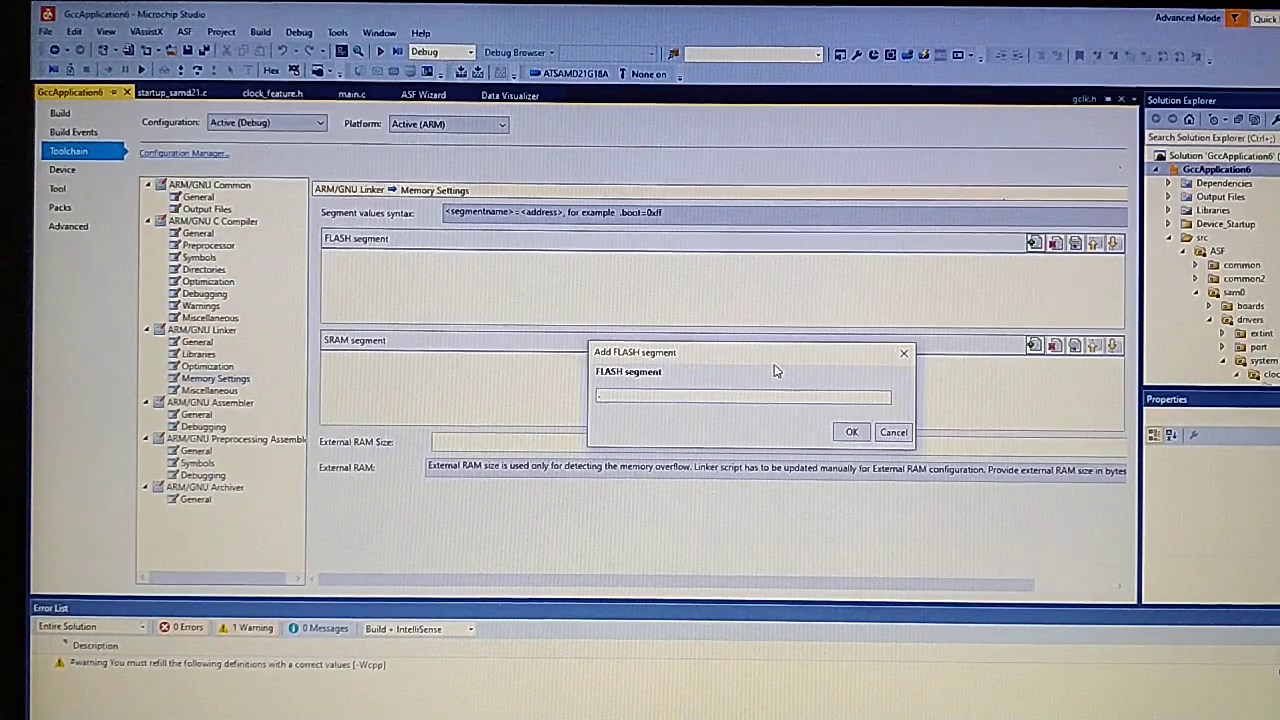
pyautogui.write('.text=')
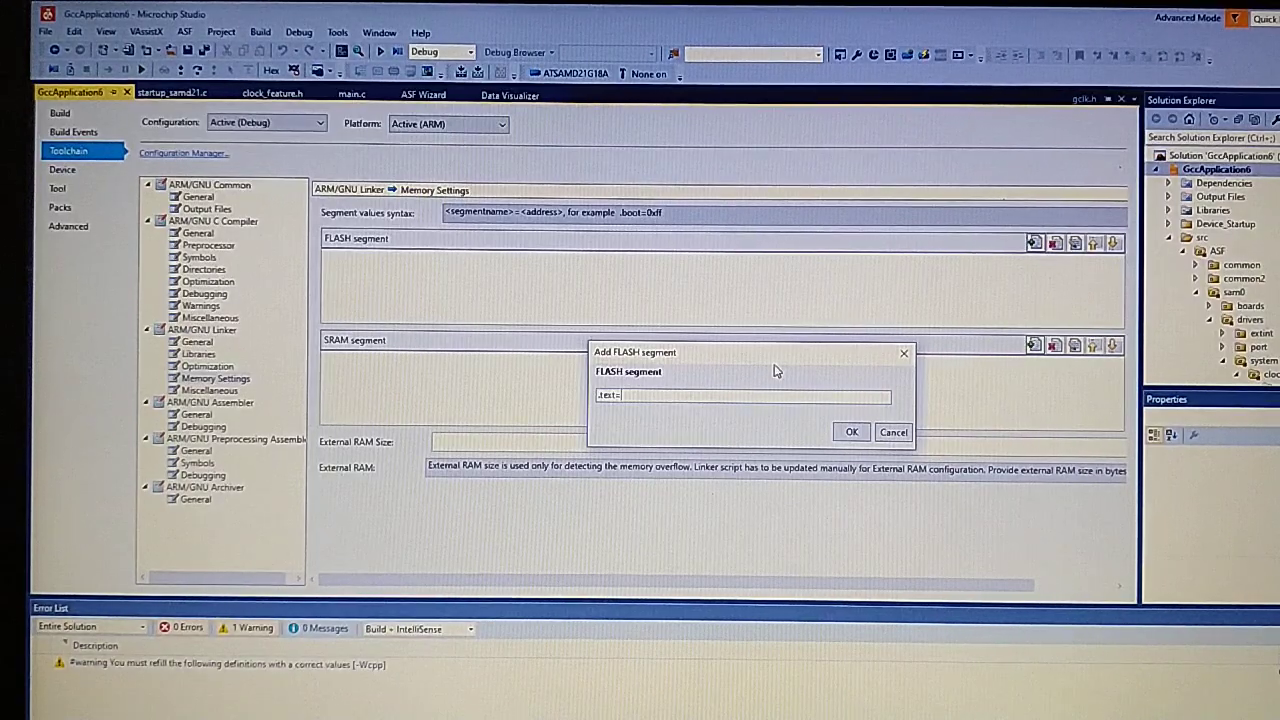
pyautogui.write('0x2000')
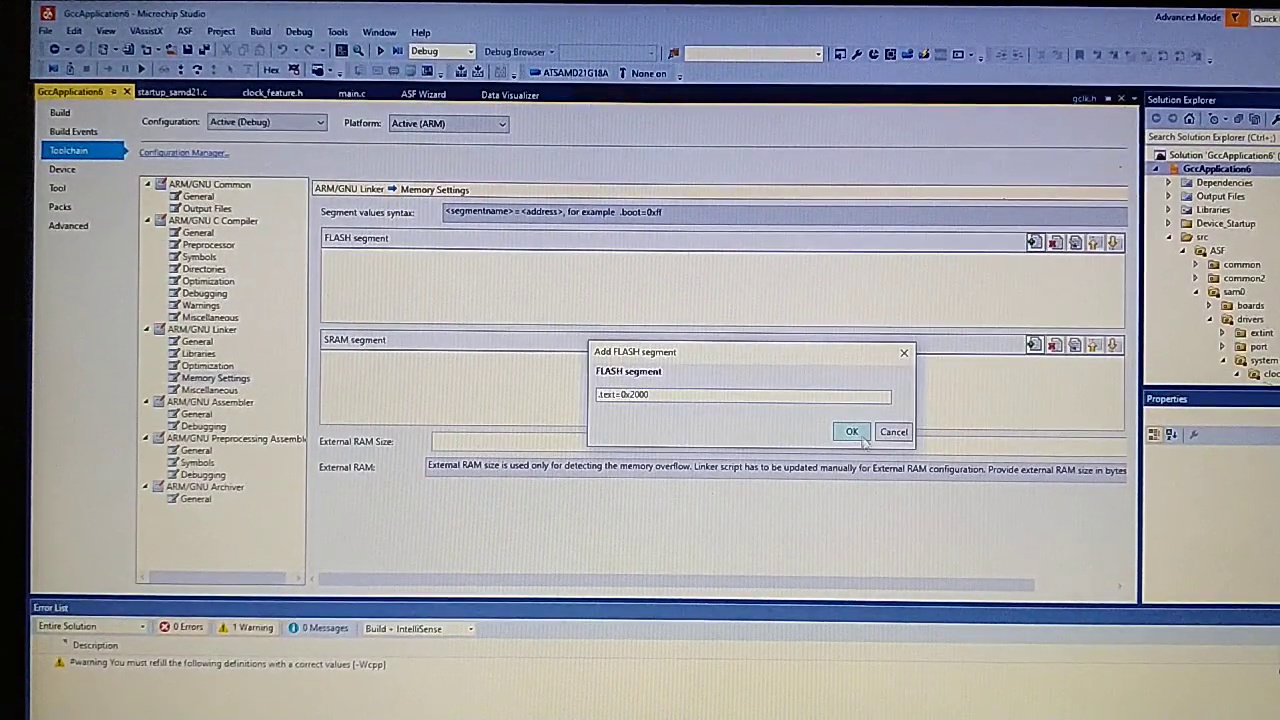
pyautogui.click(852, 432)
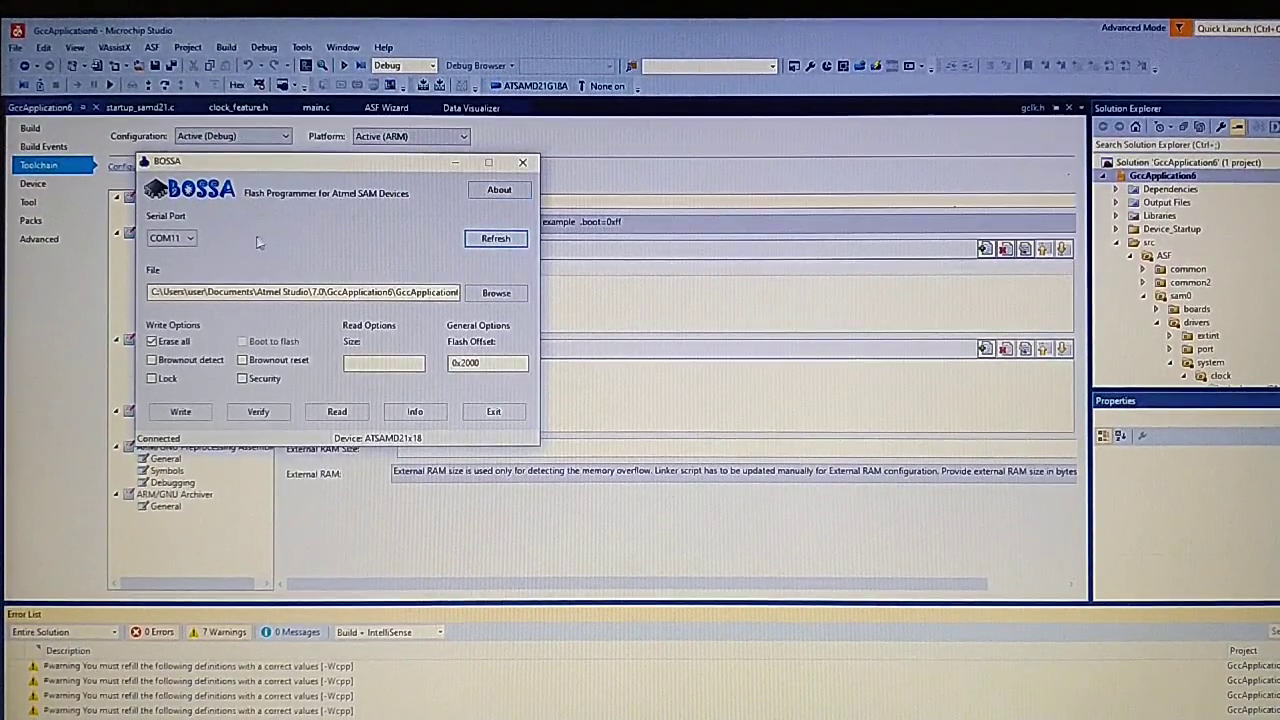
# - Flash Debug/GccApplication6.bin to the board at offset 0x2000 and acknowledge the successful write
pyautogui.click(188, 238)
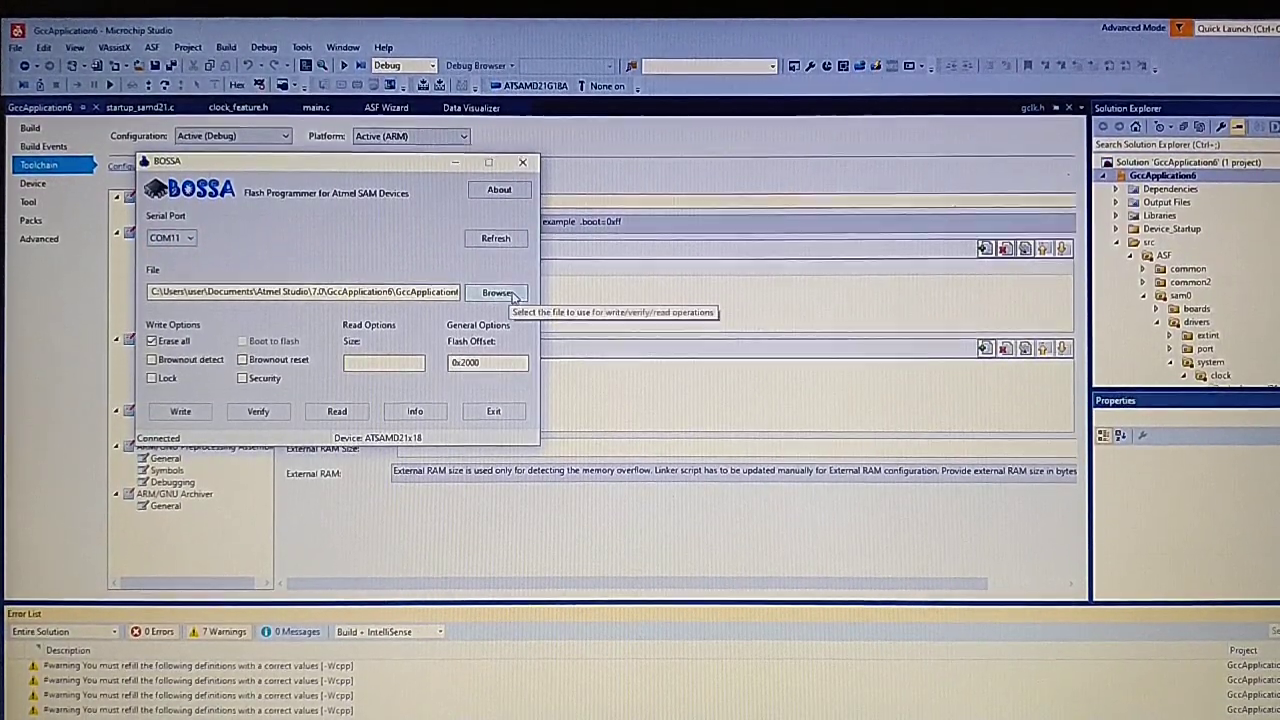
pyautogui.click(496, 292)
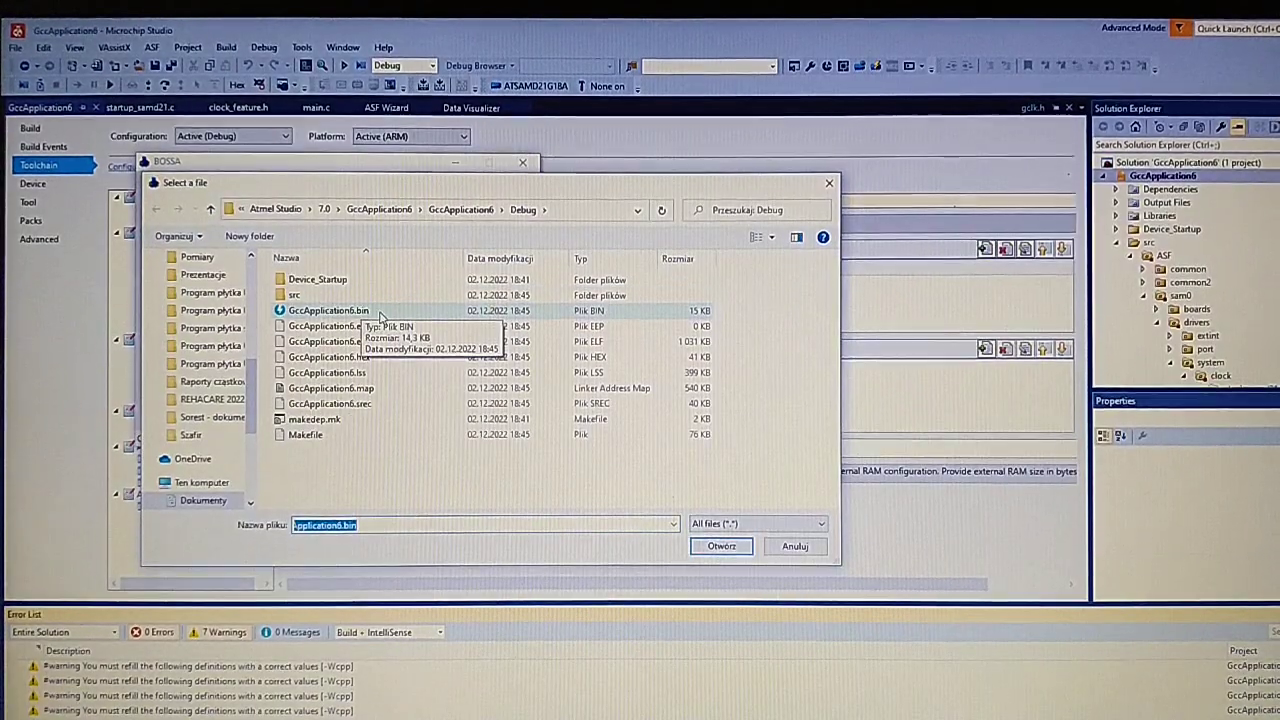
pyautogui.click(720, 546)
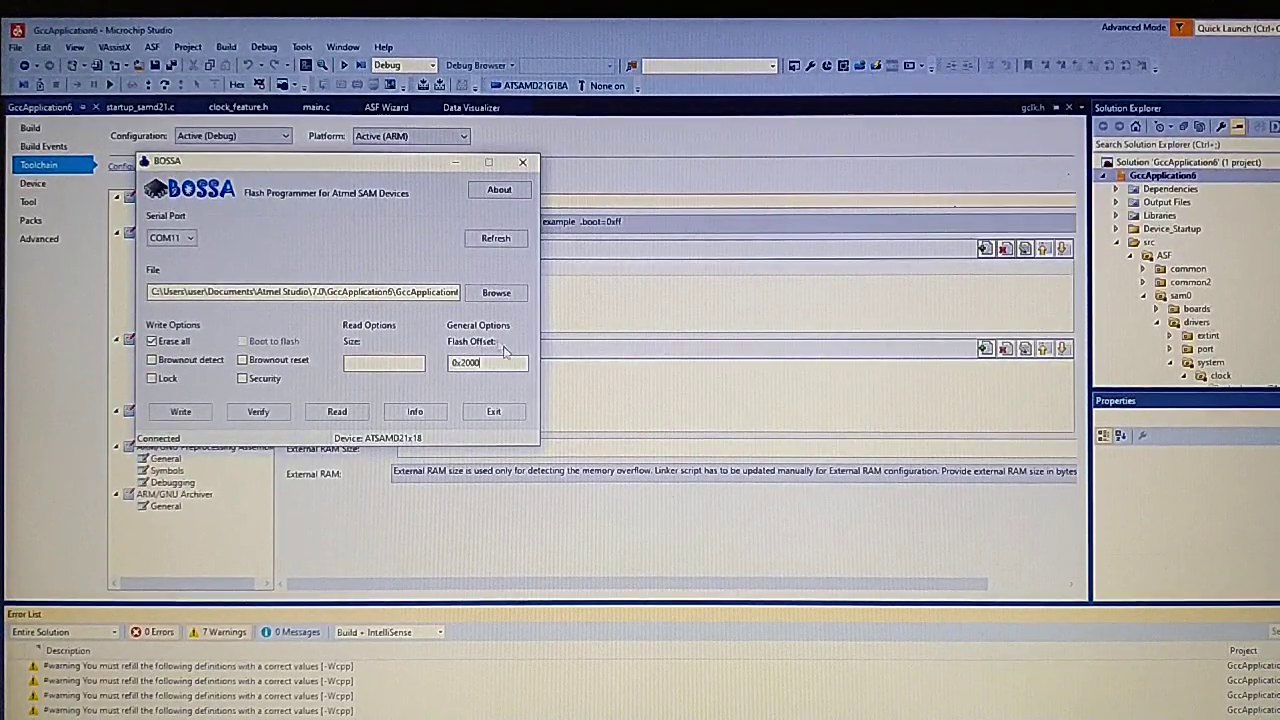
pyautogui.moveTo(488, 362)
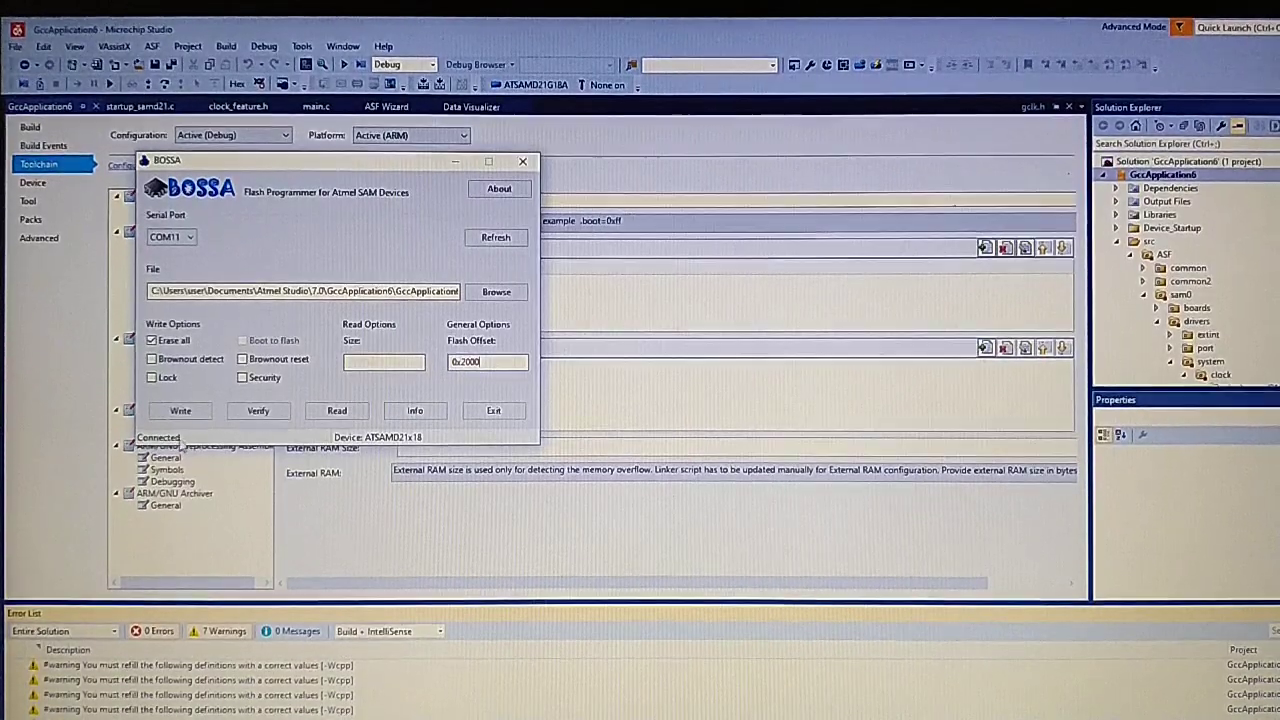
pyautogui.click(180, 412)
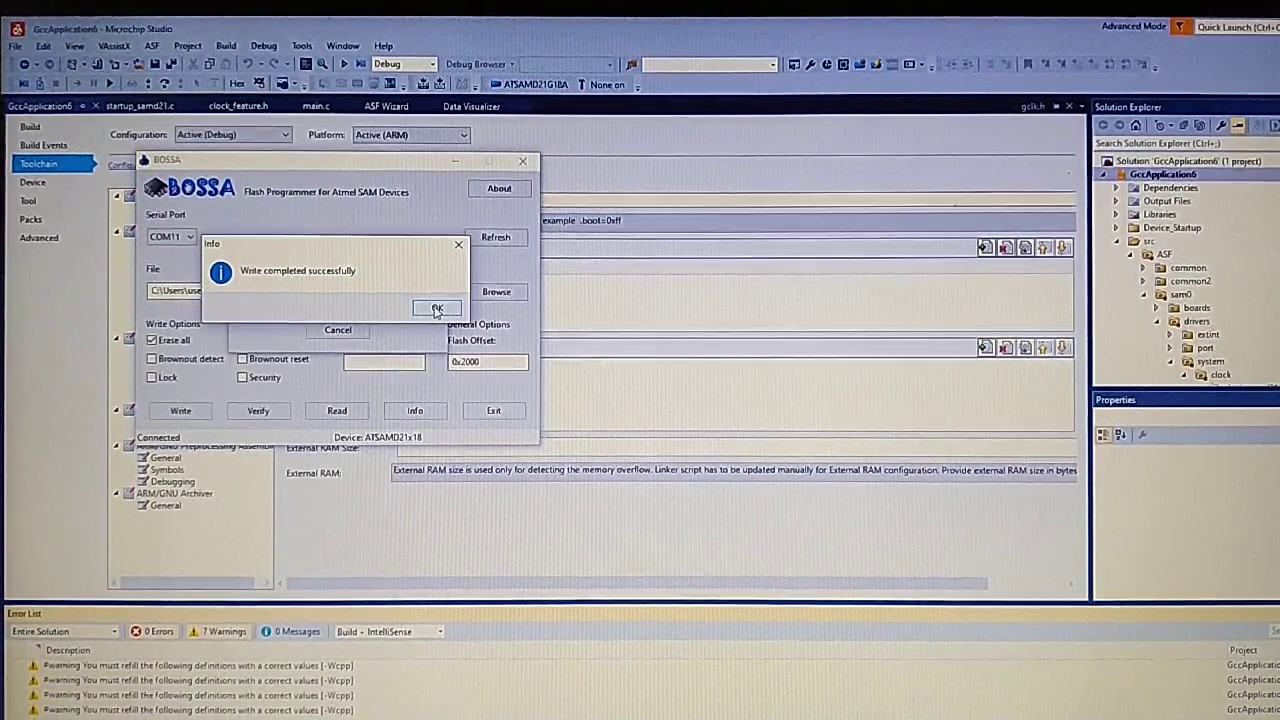
pyautogui.click(436, 308)
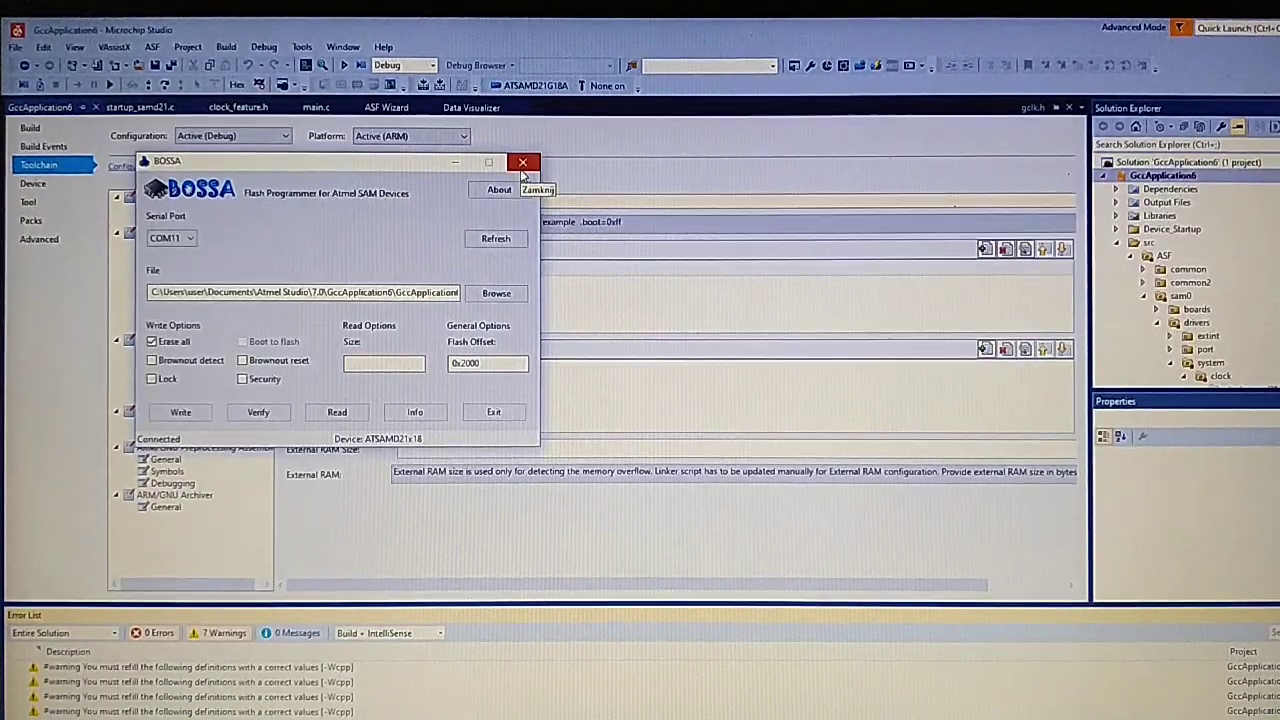
# - Close BOSSA and set the COM6 CDC serial port to 115200 baud in Data Visualizer
pyautogui.click(524, 162)
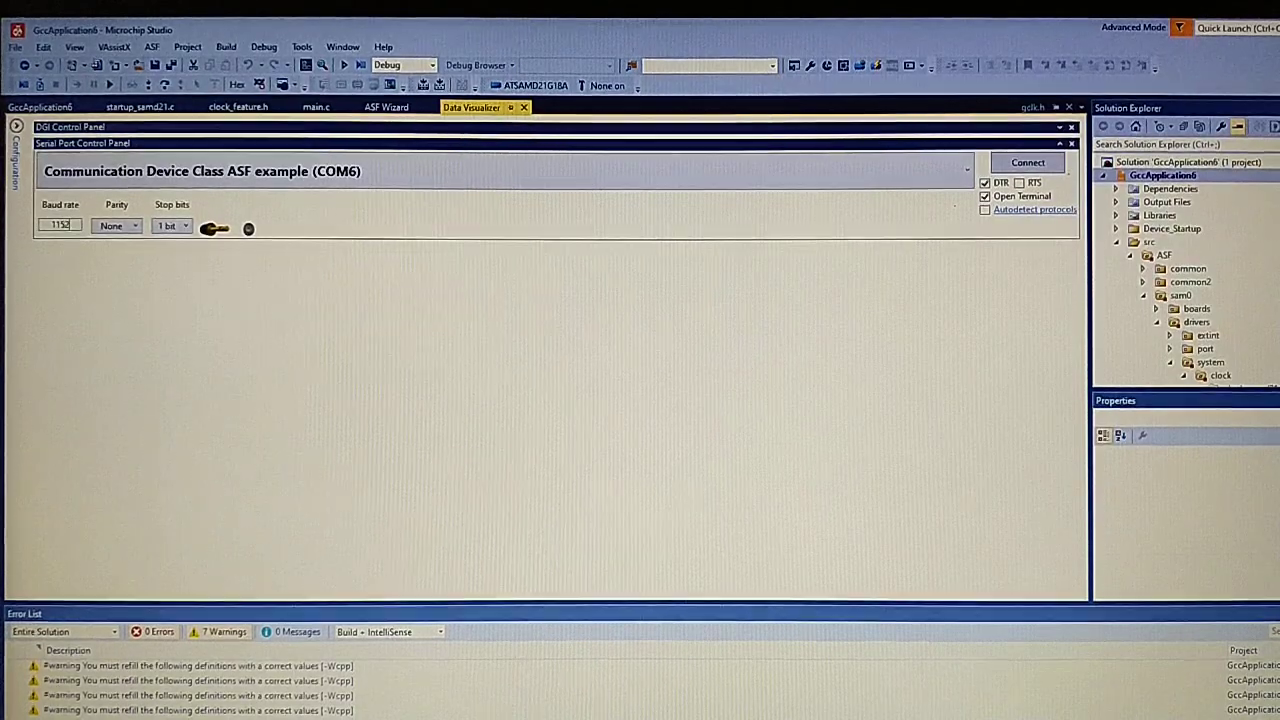
pyautogui.write('115200')
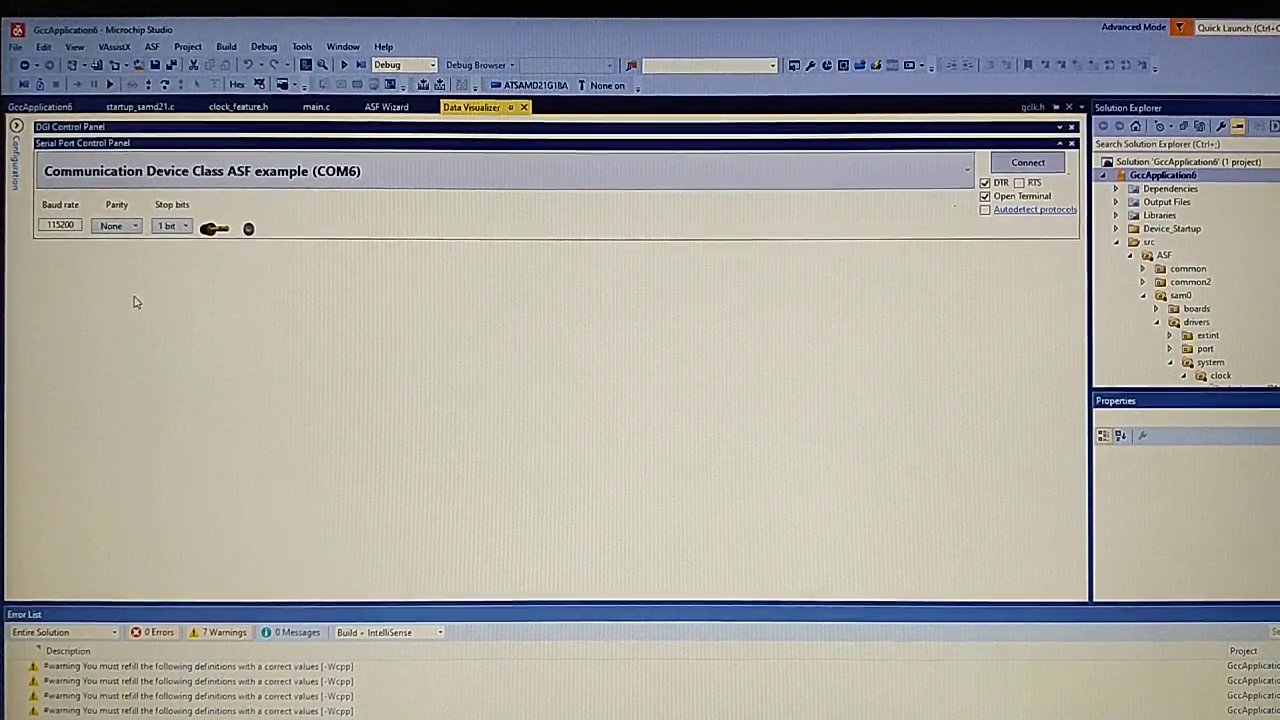
pyautogui.click(984, 182)
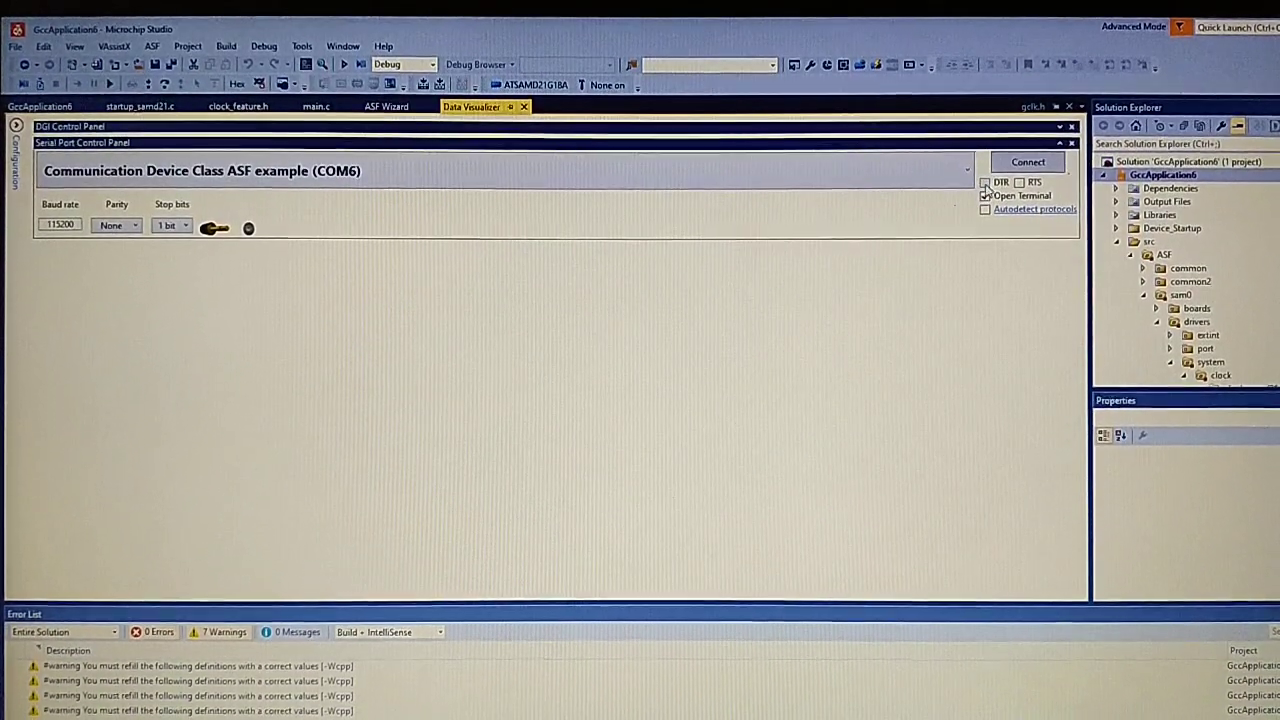